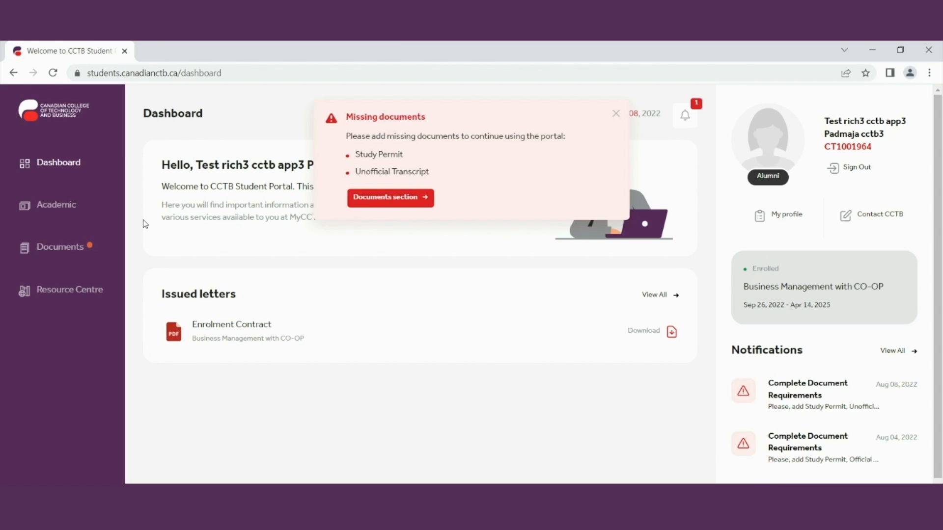
pyautogui.moveTo(226, 127)
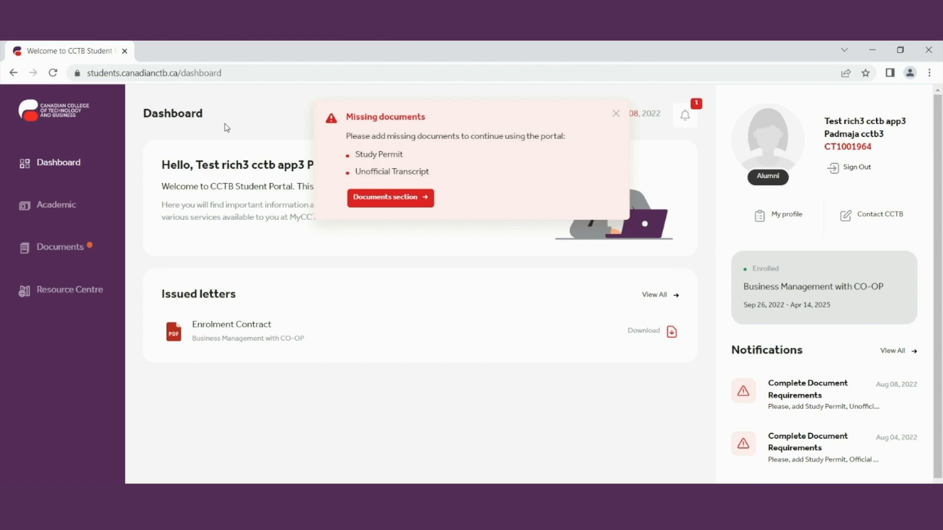
# Step: Open Documents, scroll My documents, and expand Passport to show its pending Holiday Calendar India.pdf
pyautogui.doubleClick(173, 114)
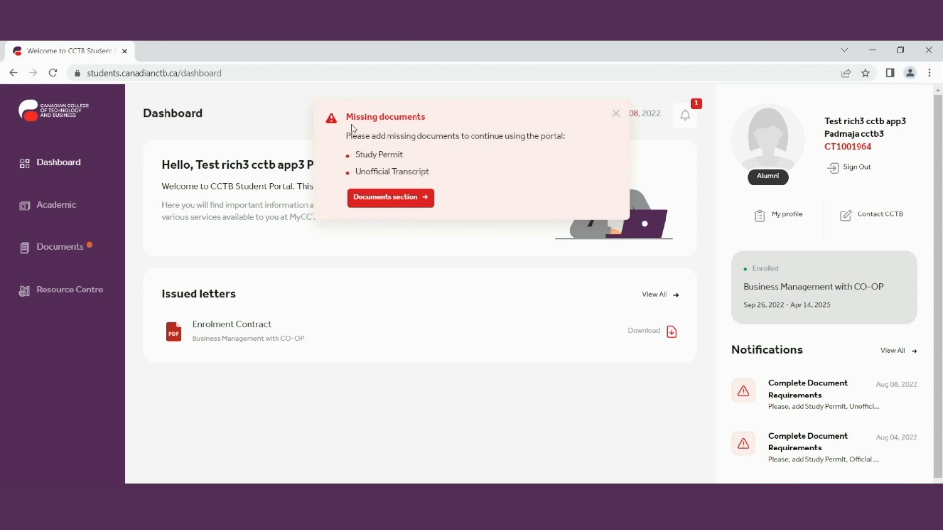
pyautogui.moveTo(512, 113)
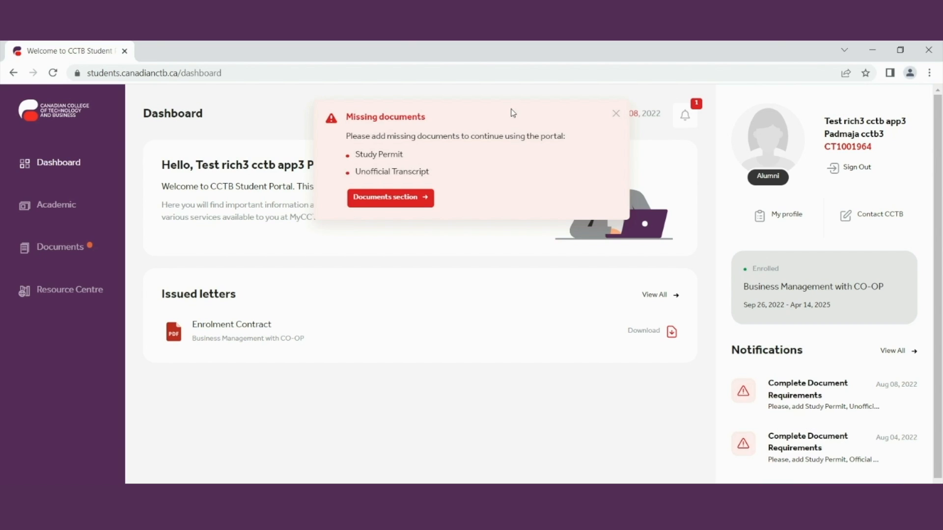
pyautogui.moveTo(521, 196)
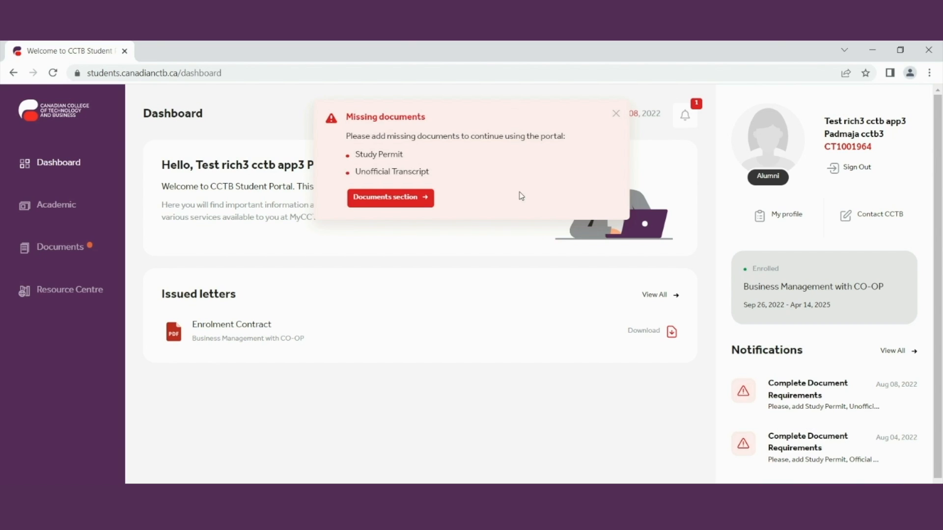
pyautogui.moveTo(560, 124)
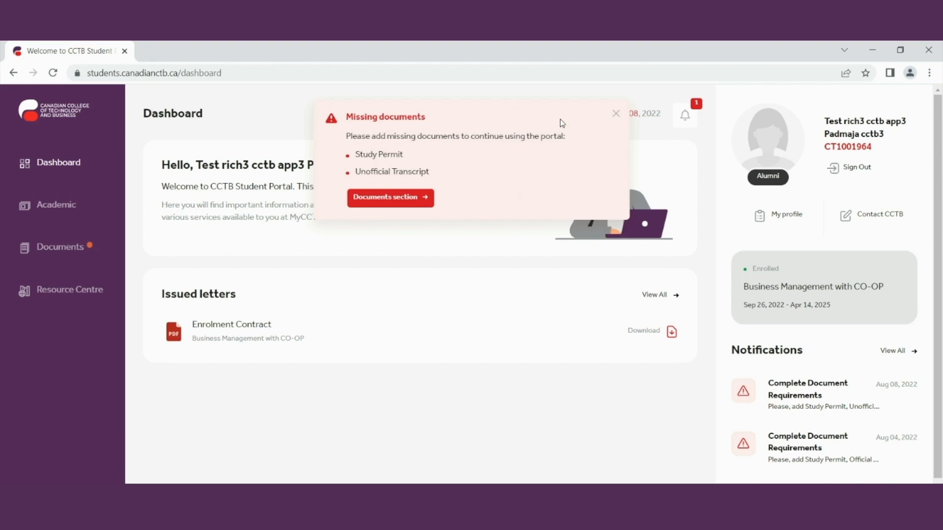
pyautogui.moveTo(565, 124)
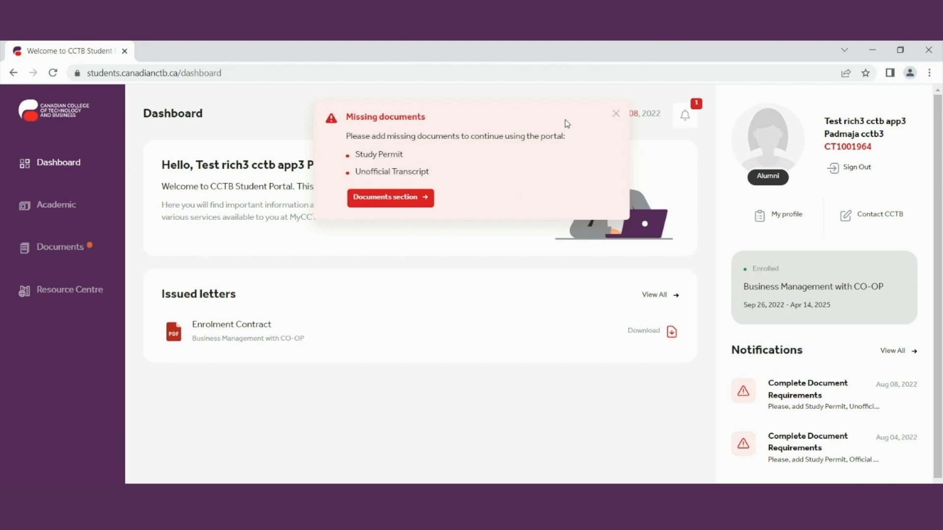
pyautogui.moveTo(388, 153)
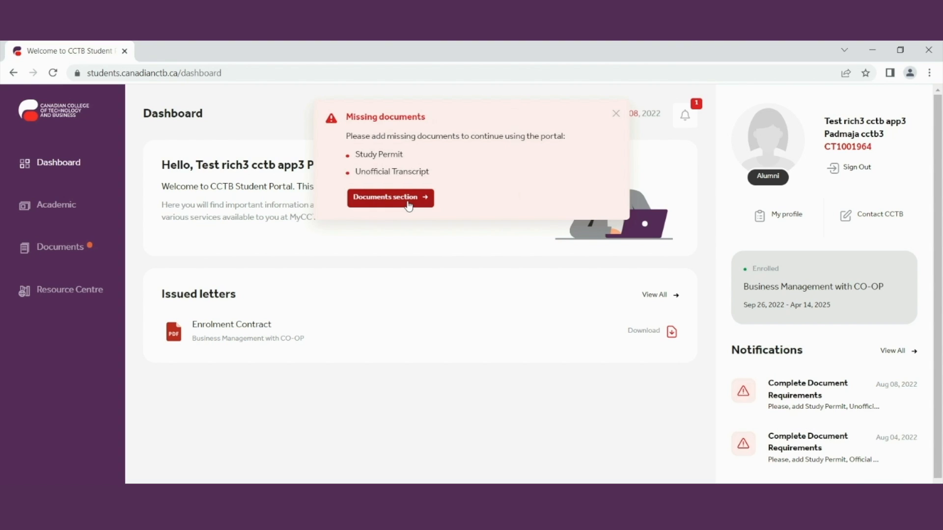
pyautogui.click(390, 197)
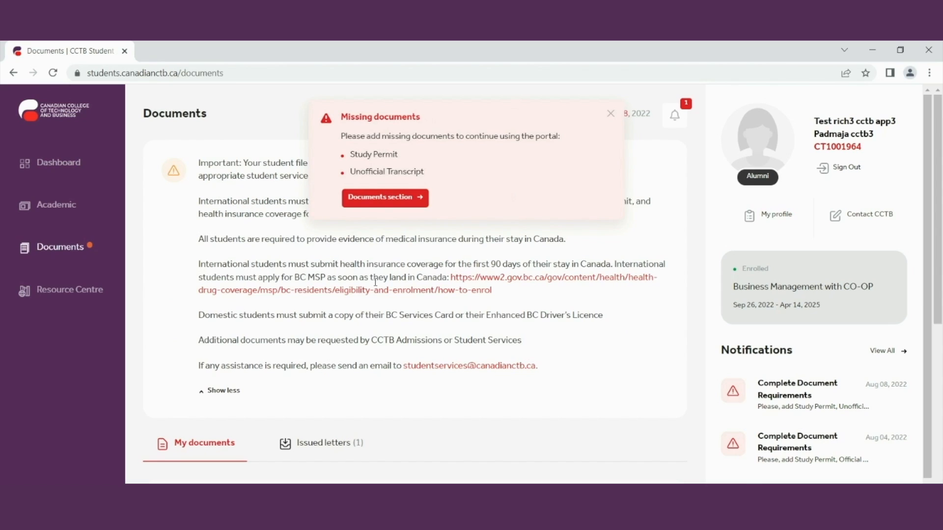
pyautogui.doubleClick(209, 163)
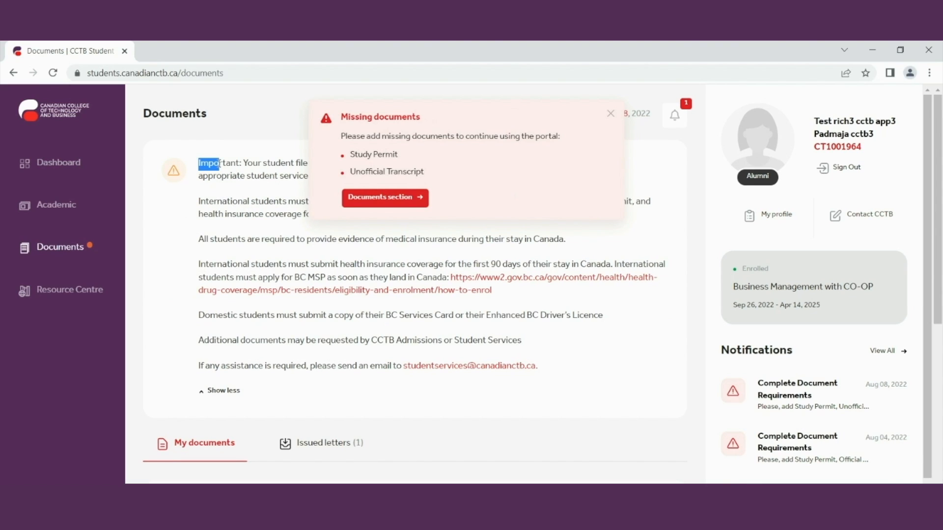
pyautogui.scroll(-3)
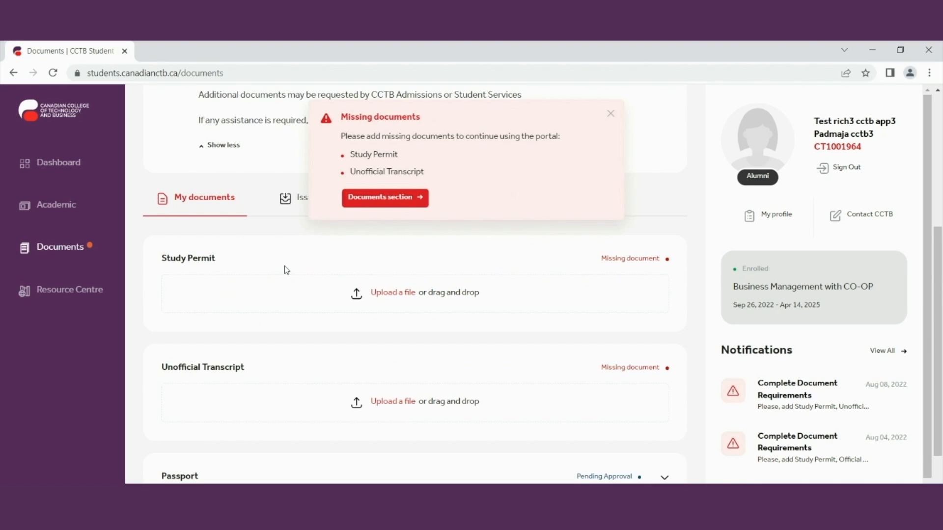
pyautogui.moveTo(207, 268)
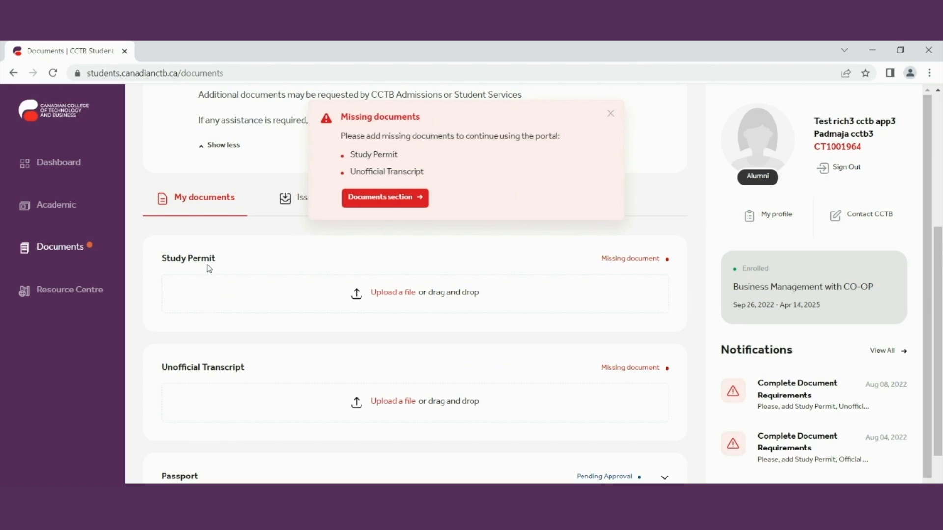
pyautogui.moveTo(643, 269)
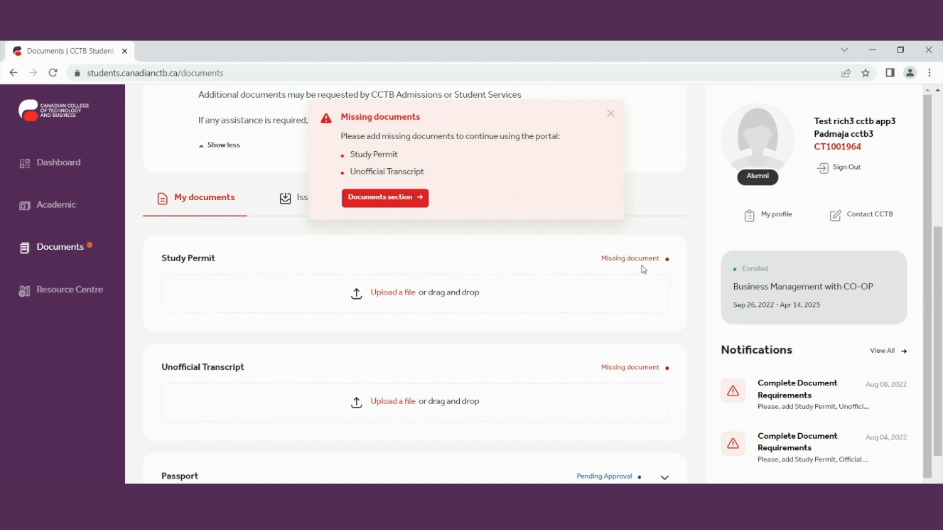
pyautogui.scroll(-3)
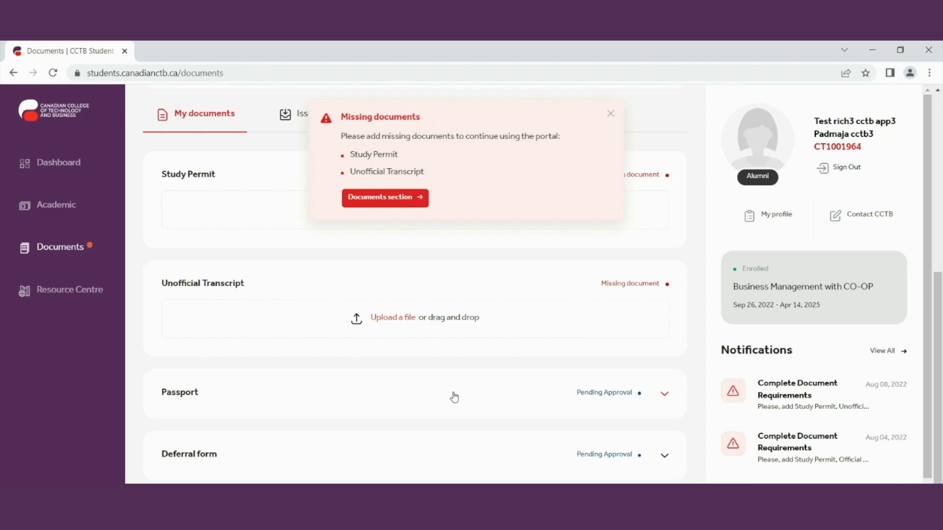
pyautogui.click(664, 393)
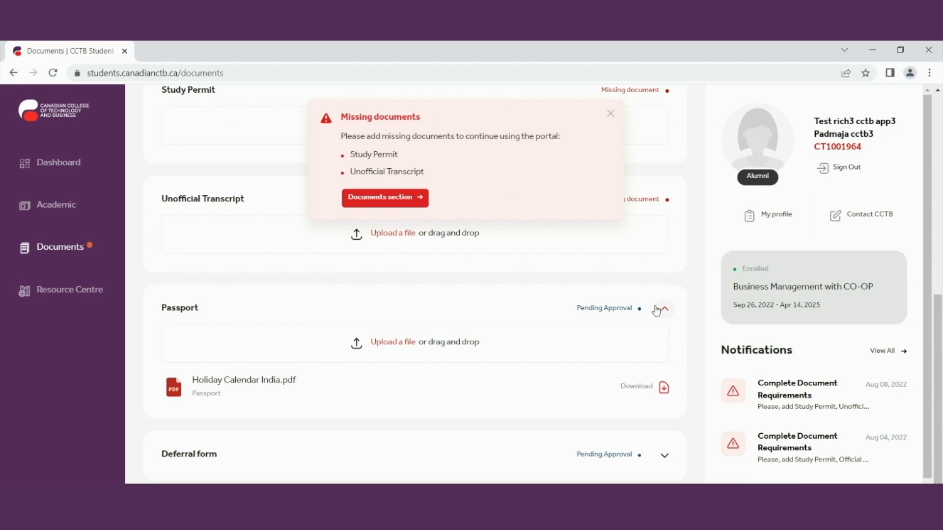
pyautogui.moveTo(635, 314)
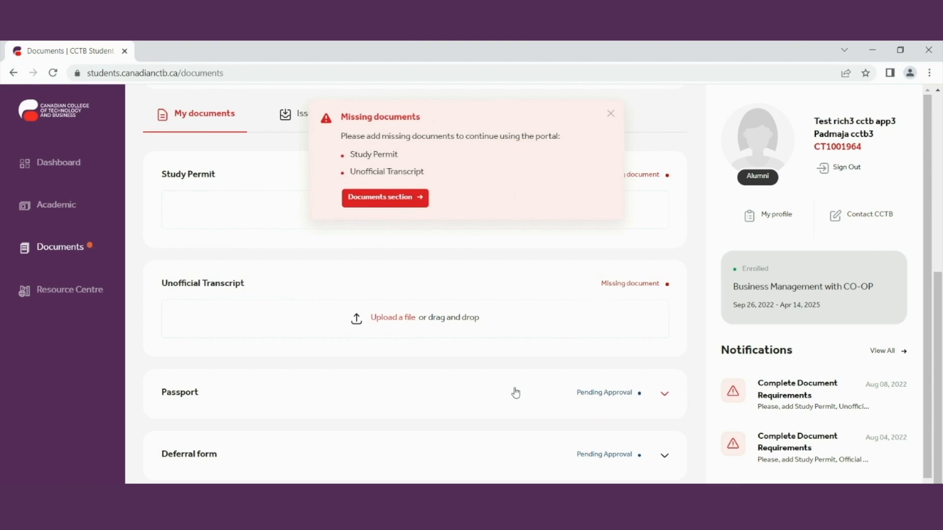
pyautogui.click(664, 392)
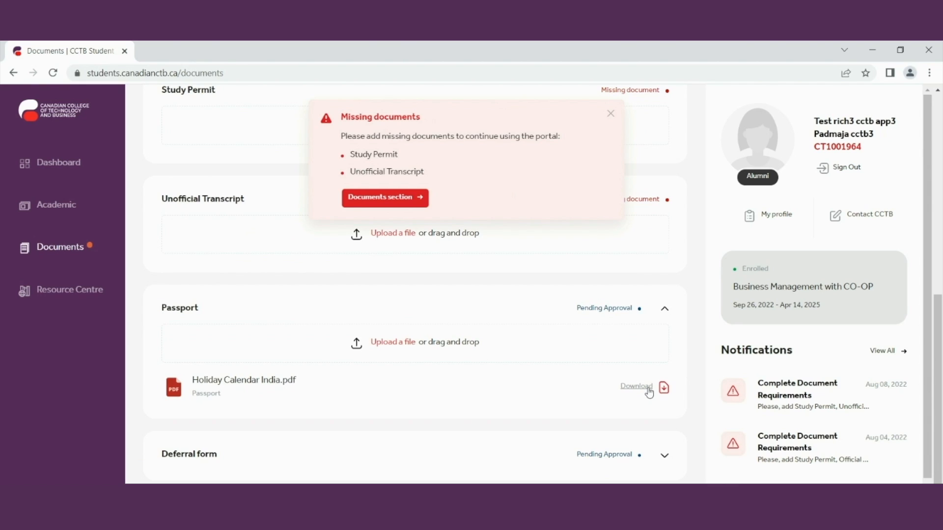
pyautogui.moveTo(97, 163)
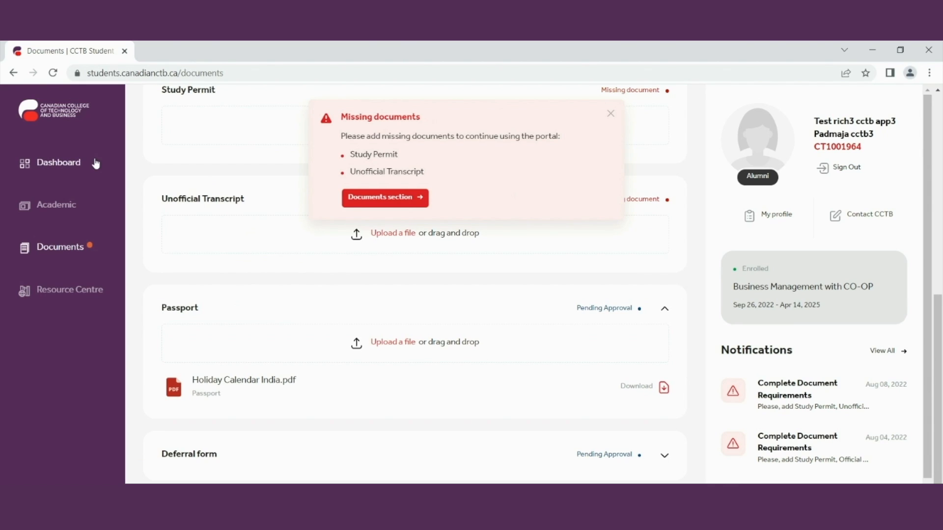
# Step: Return to the dashboard and scroll the issued letters showing the Business Management Enrolment Contract
pyautogui.click(58, 163)
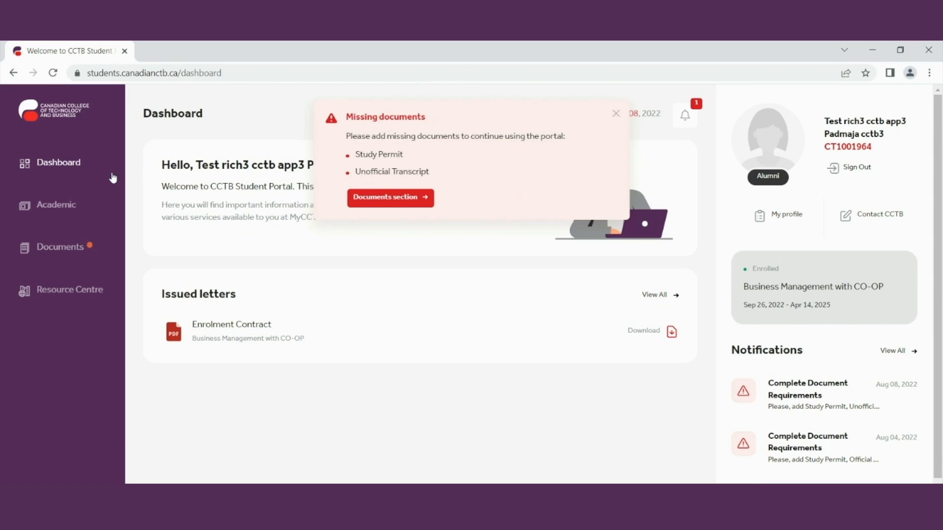
pyautogui.moveTo(208, 284)
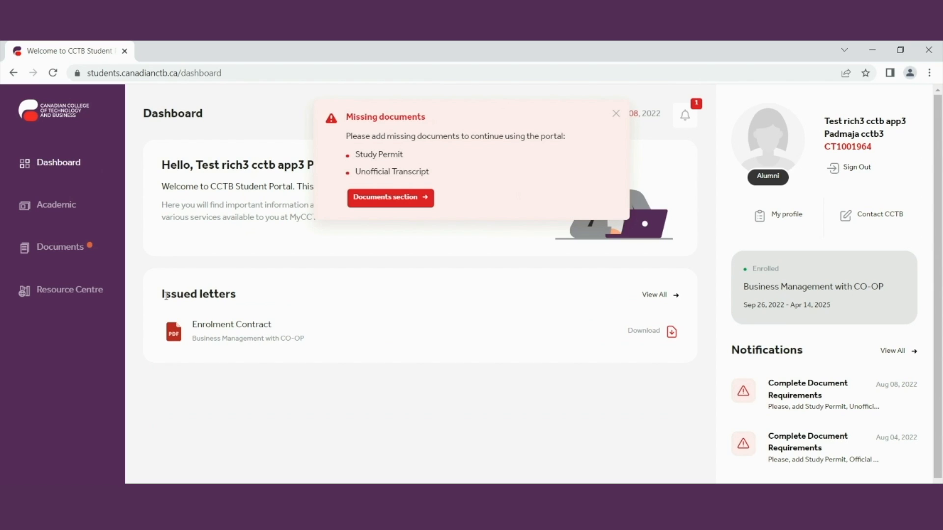
pyautogui.moveTo(654, 331)
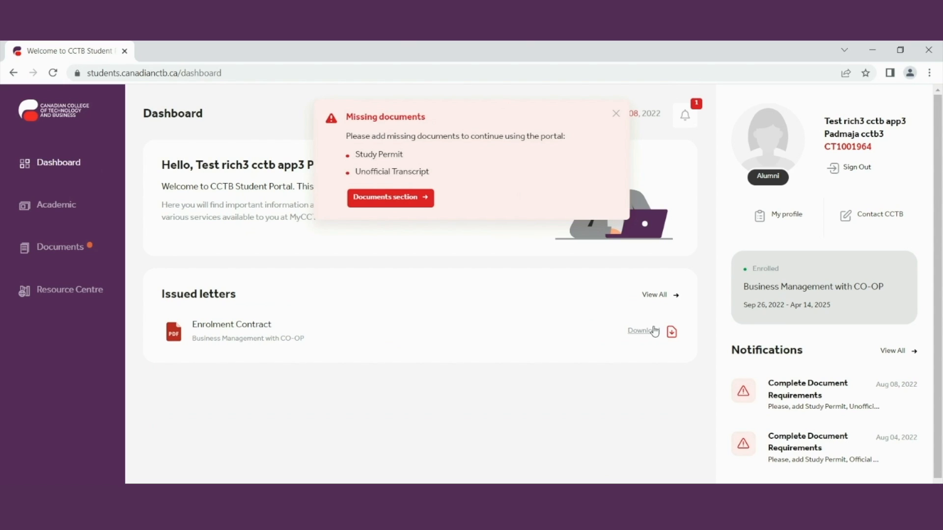
pyautogui.moveTo(185, 298)
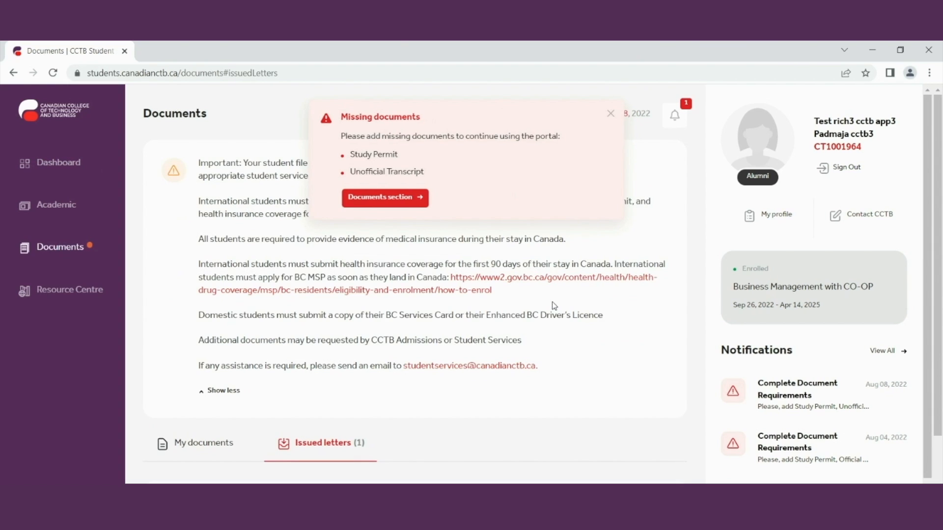
pyautogui.scroll(-3)
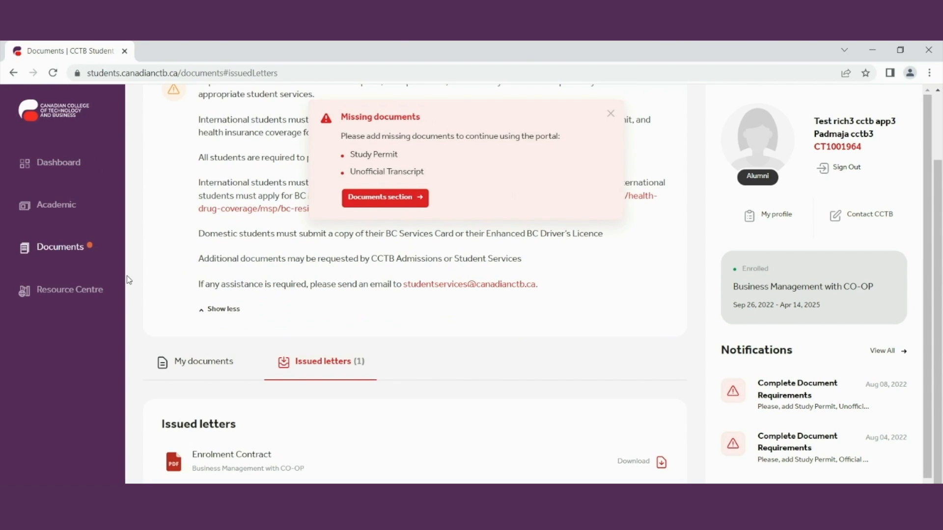
pyautogui.moveTo(313, 372)
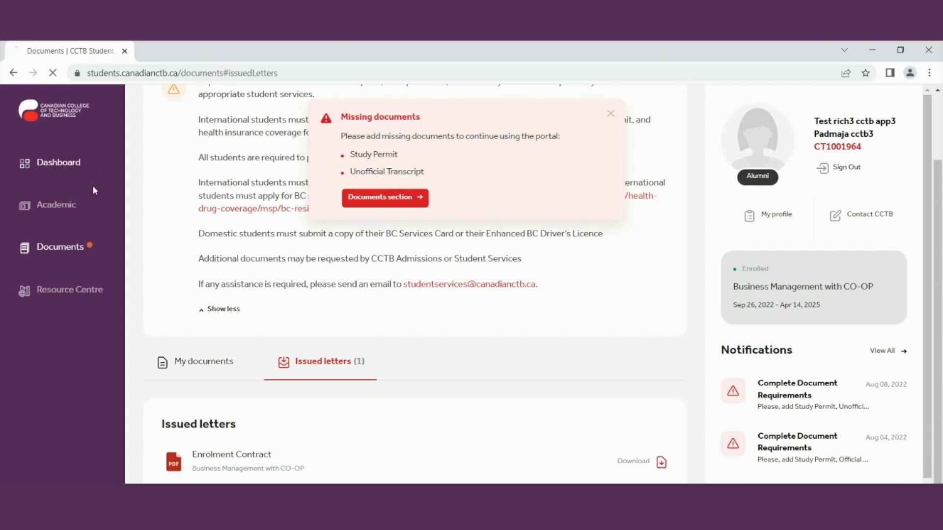
pyautogui.click(59, 163)
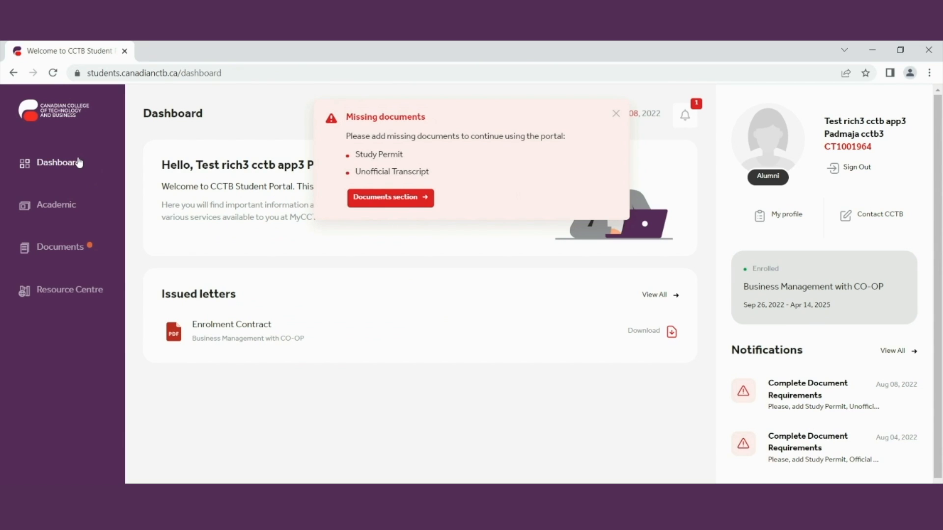
pyautogui.moveTo(56, 205)
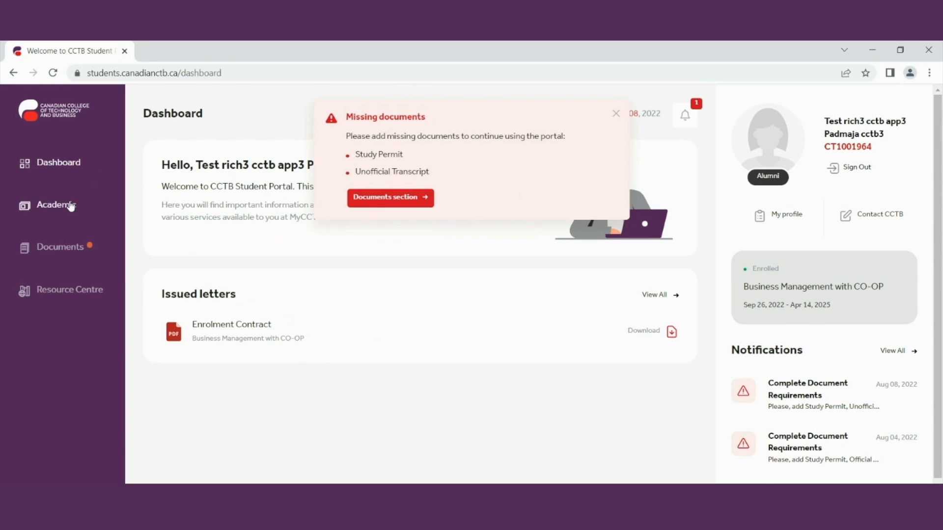
pyautogui.moveTo(62, 297)
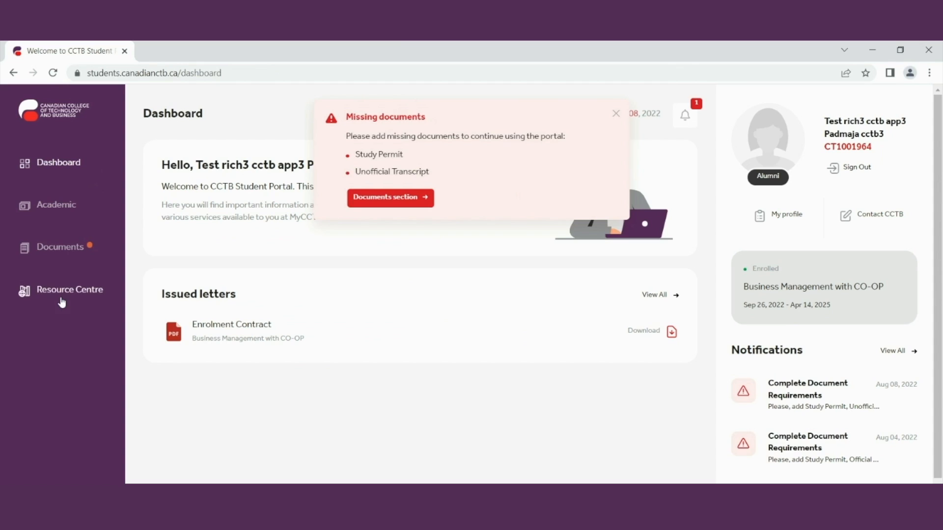
pyautogui.moveTo(60, 294)
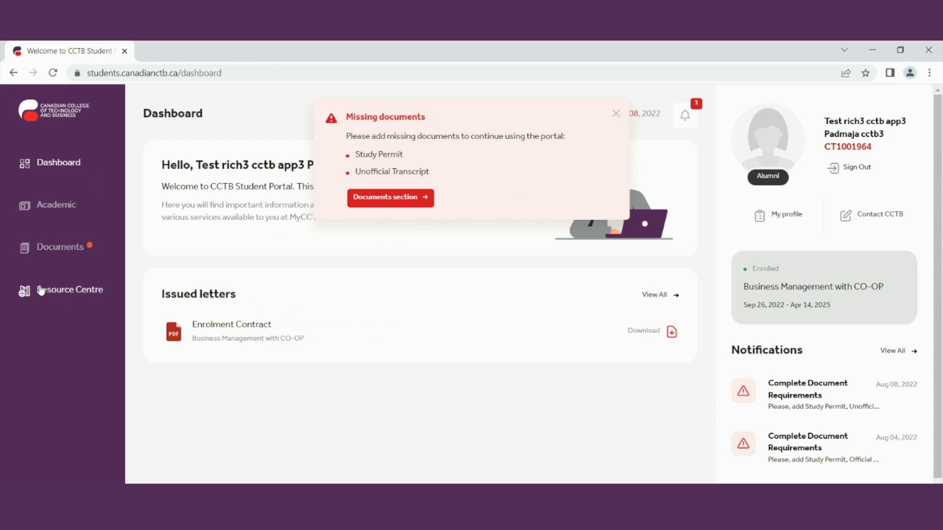
pyautogui.moveTo(812, 257)
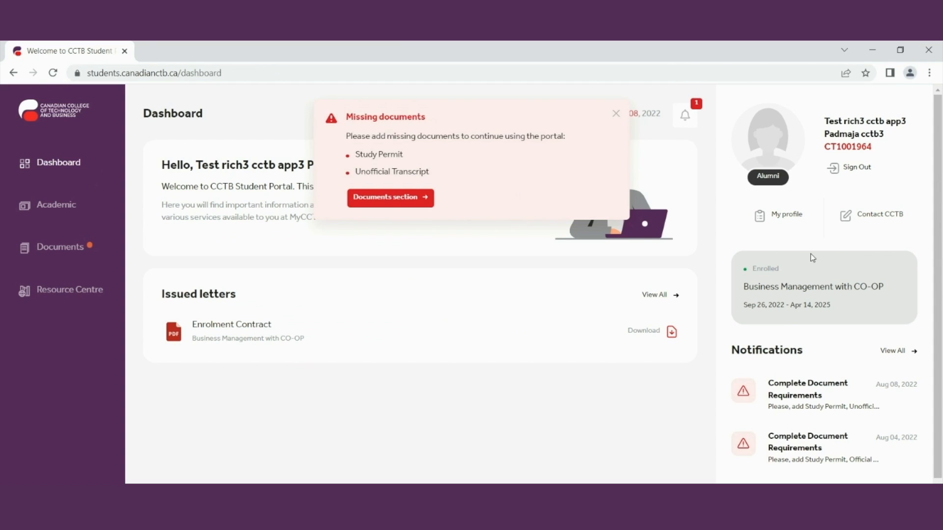
pyautogui.moveTo(766, 195)
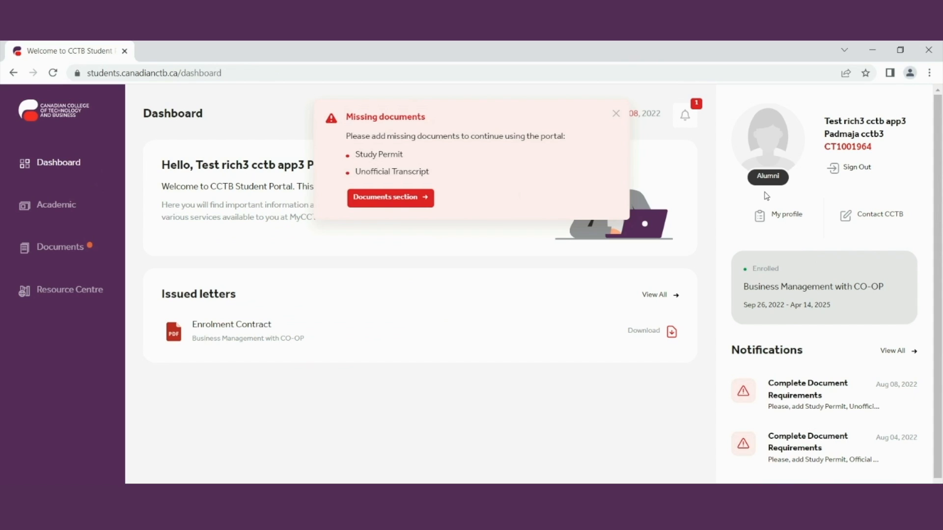
pyautogui.moveTo(822, 193)
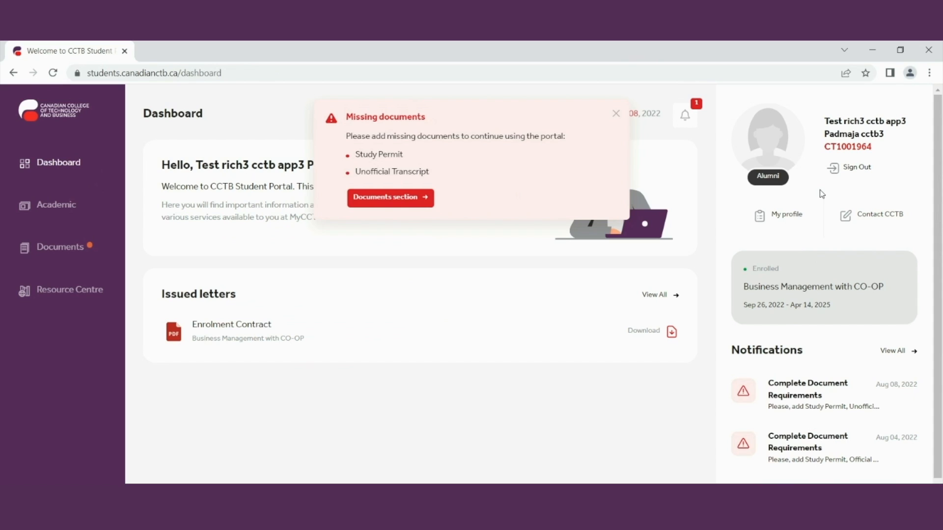
pyautogui.moveTo(822, 181)
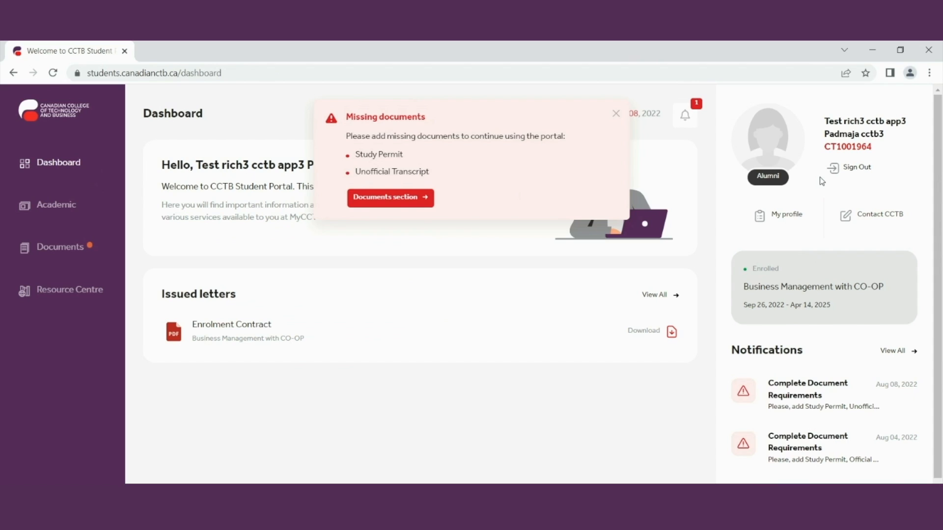
pyautogui.moveTo(782, 146)
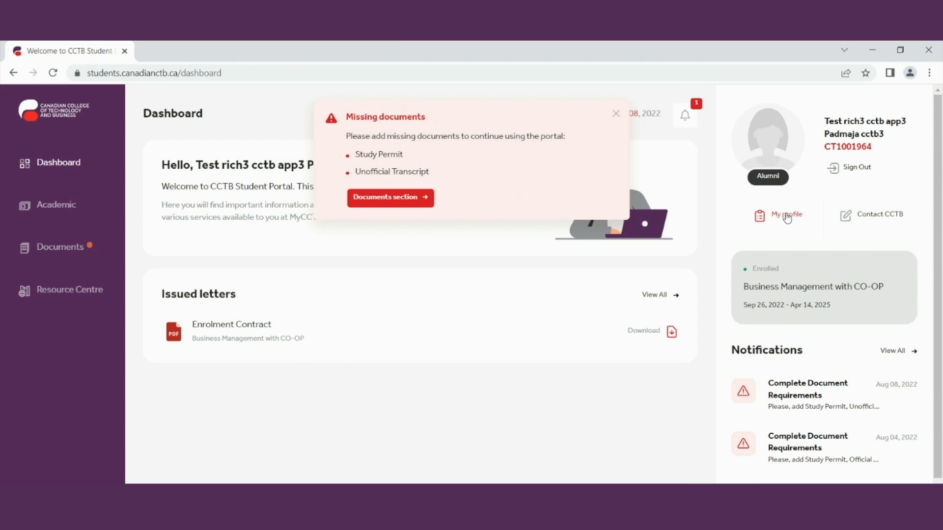
# Step: View My profile, scrolling down to the permanent home address and emergency contact
pyautogui.click(785, 214)
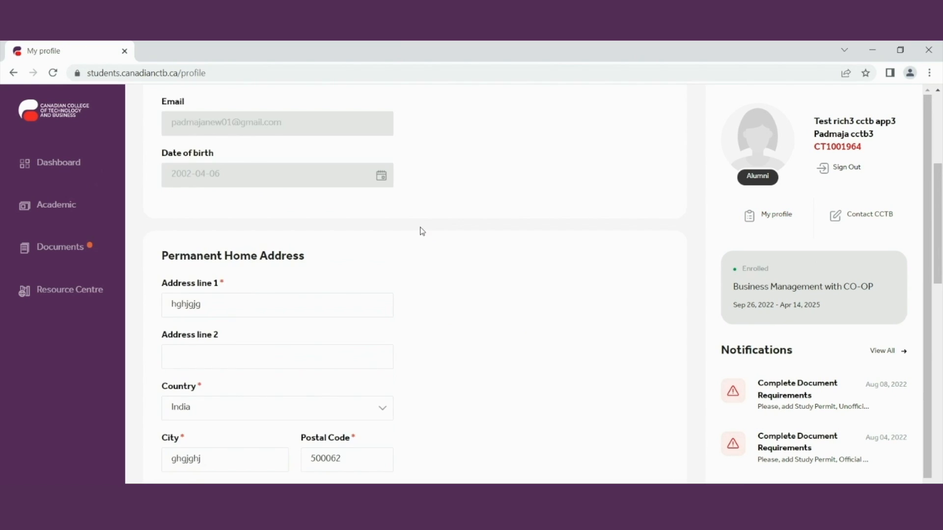
pyautogui.scroll(-3)
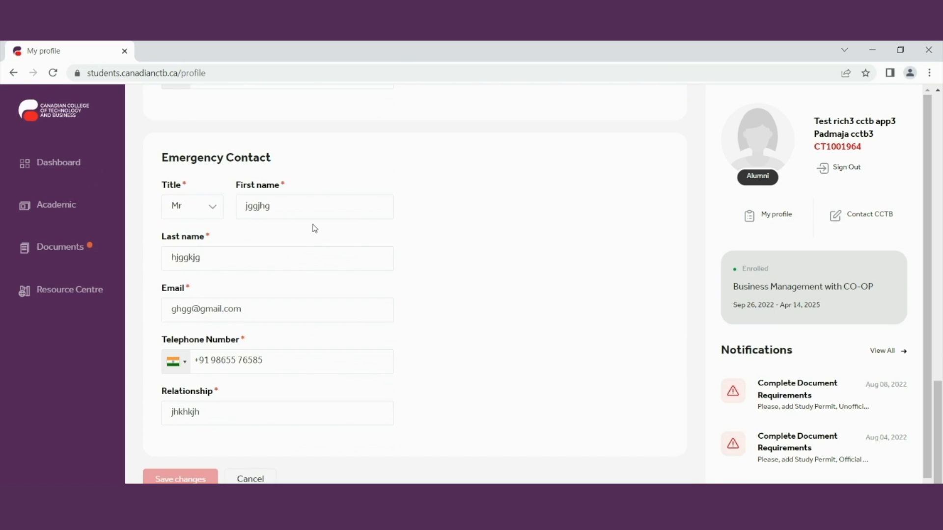
pyautogui.moveTo(514, 405)
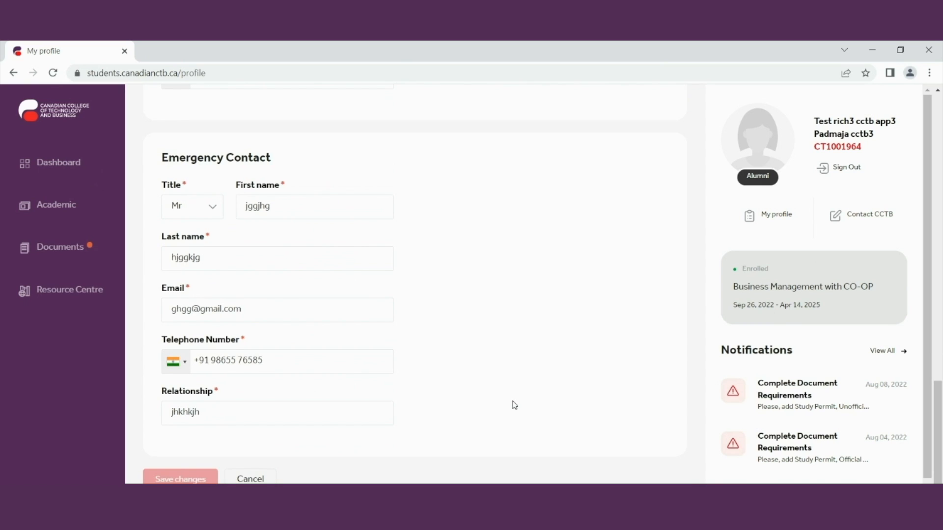
pyautogui.moveTo(878, 212)
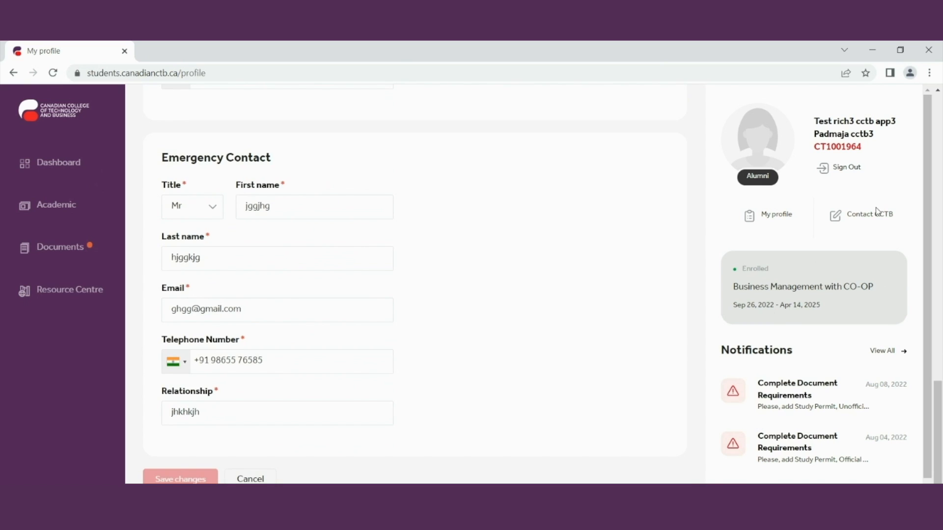
pyautogui.click(868, 214)
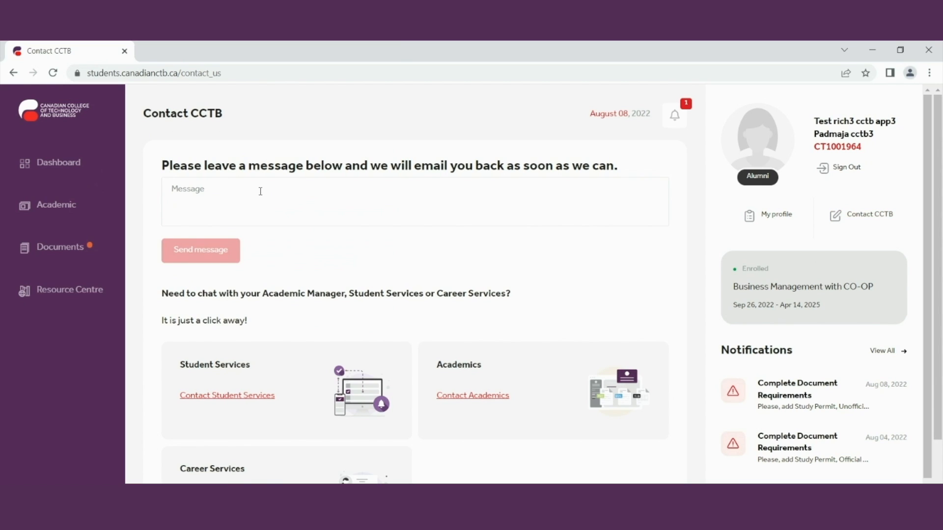
# Step: Scroll Contact CCTB to the Student Services, Academics and Career Services cards and highlight the program name
pyautogui.scroll(-3)
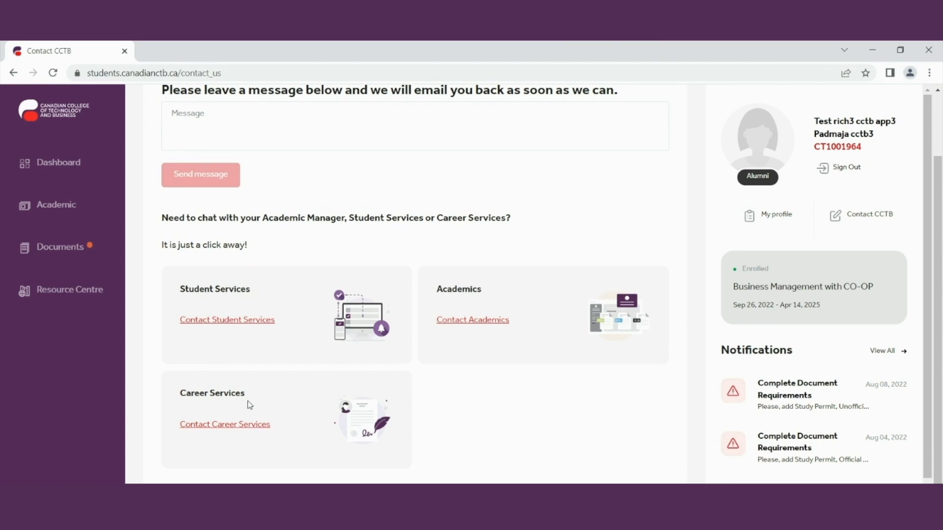
pyautogui.moveTo(253, 407)
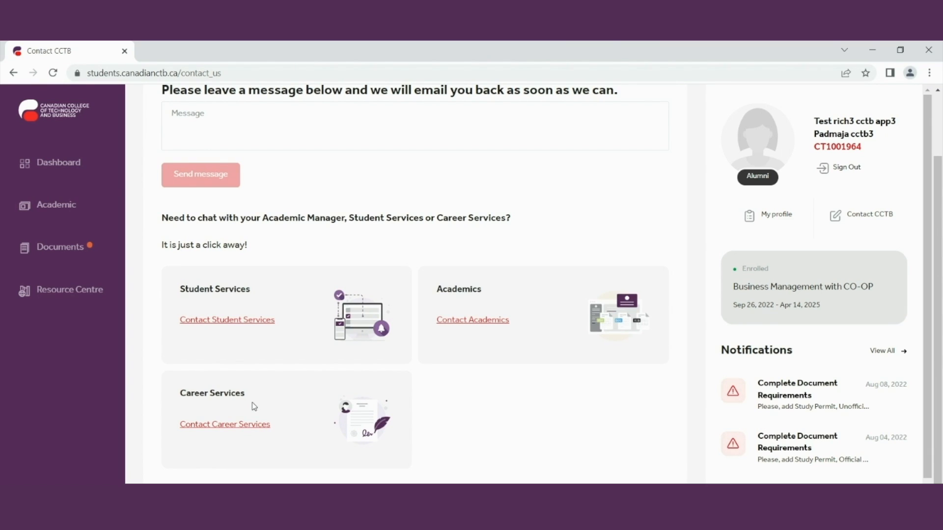
pyautogui.moveTo(745, 307)
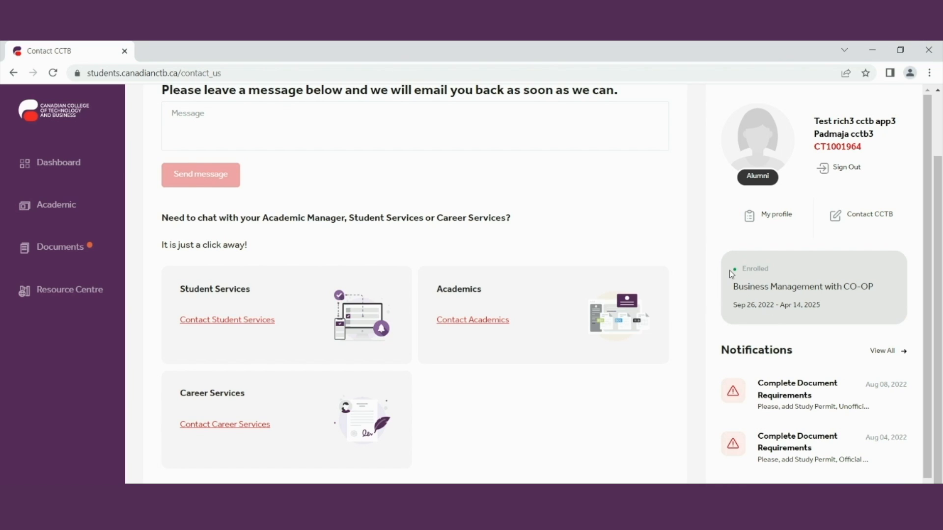
pyautogui.moveTo(731, 292)
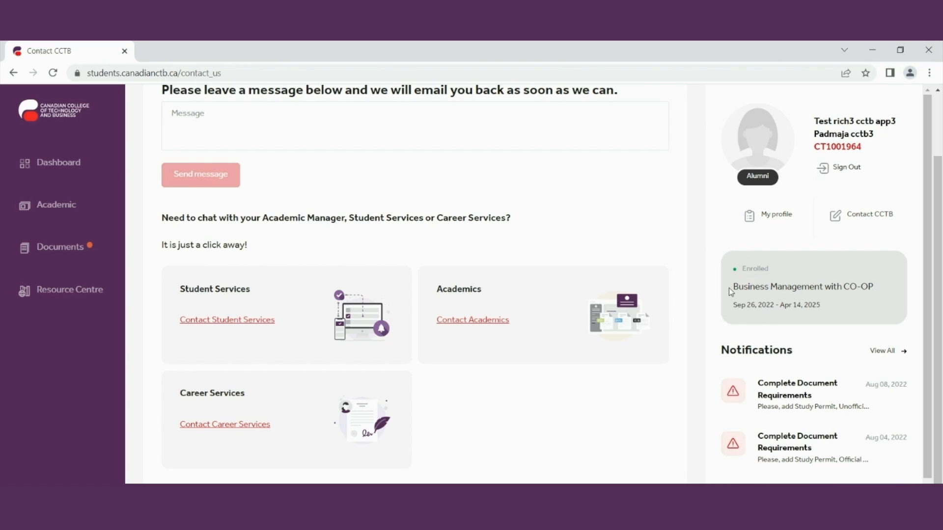
pyautogui.doubleClick(802, 287)
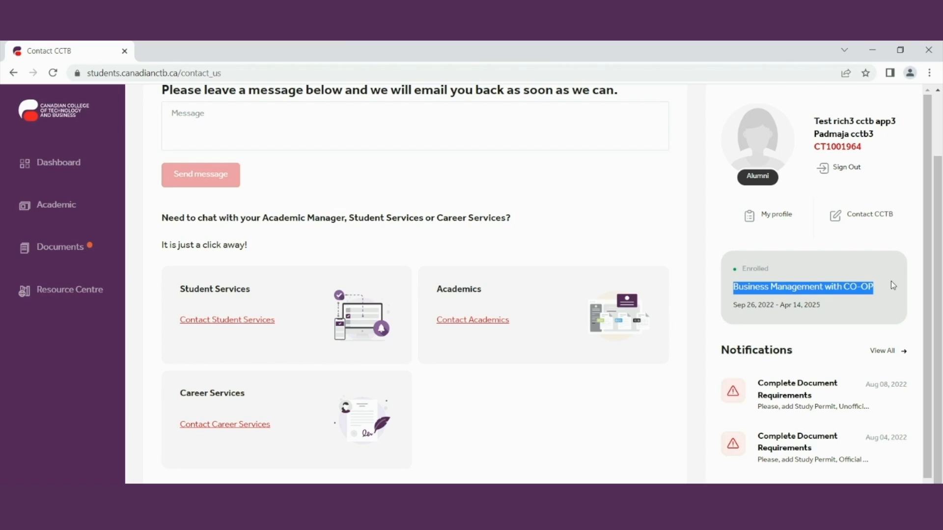
pyautogui.moveTo(801, 309)
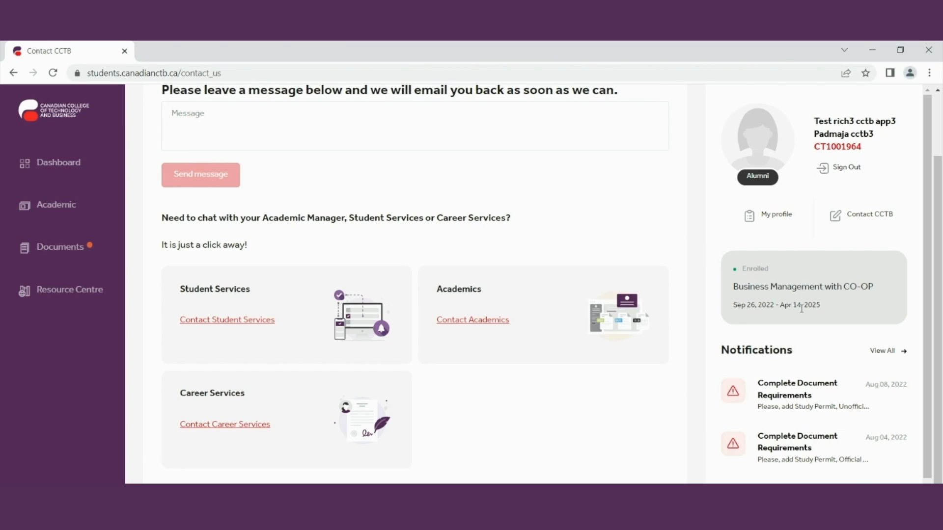
pyautogui.moveTo(786, 273)
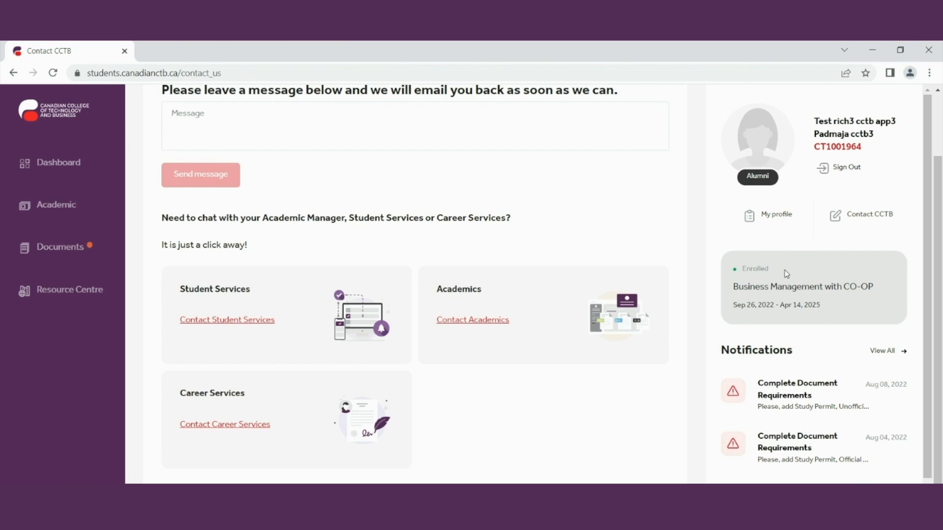
pyautogui.moveTo(795, 277)
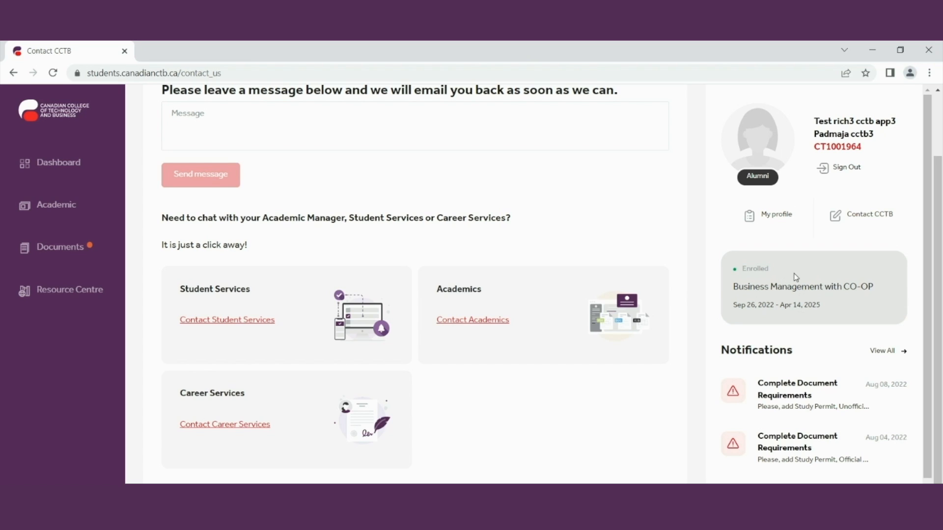
# Step: Review the full Notifications list via View All, then return to the dashboard
pyautogui.scroll(-3)
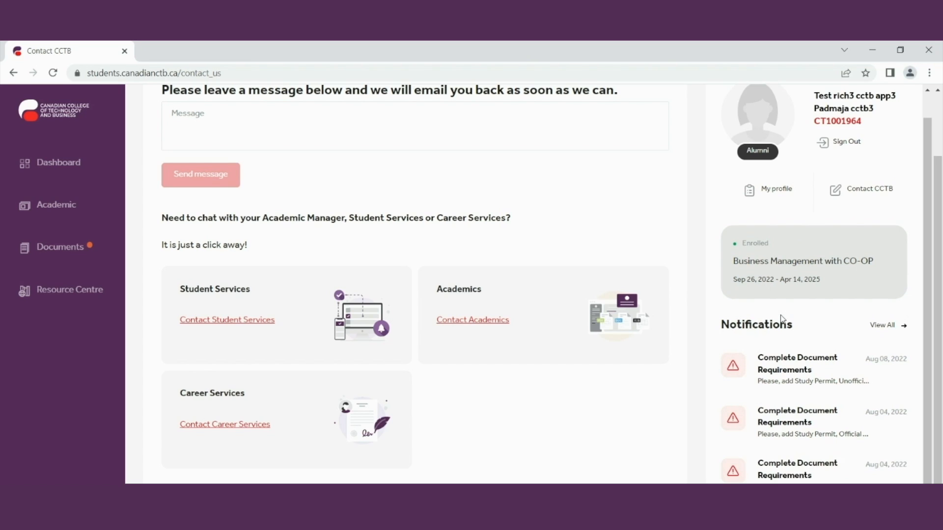
pyautogui.moveTo(775, 472)
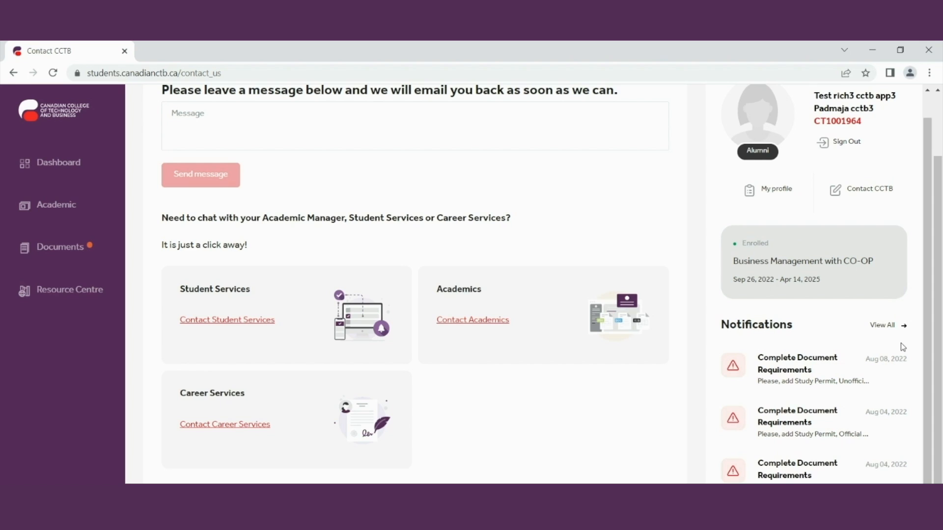
pyautogui.click(881, 325)
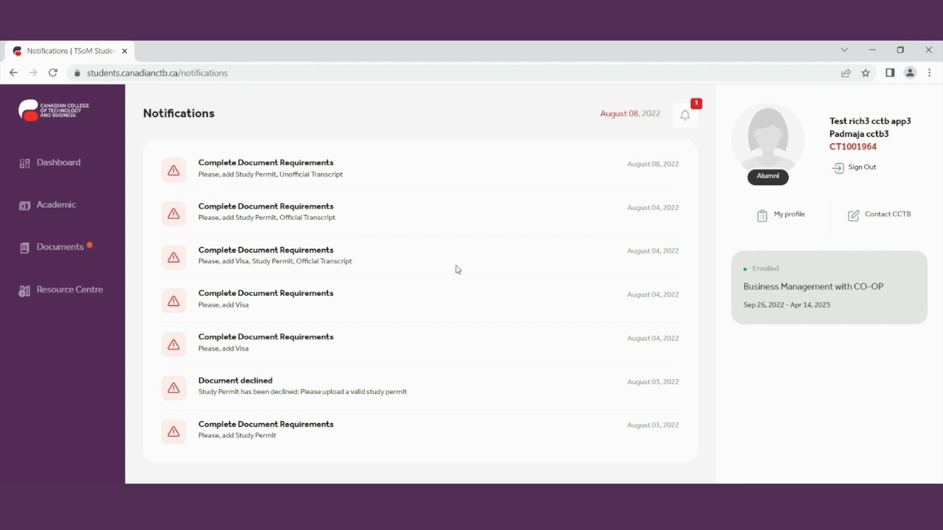
pyautogui.moveTo(291, 126)
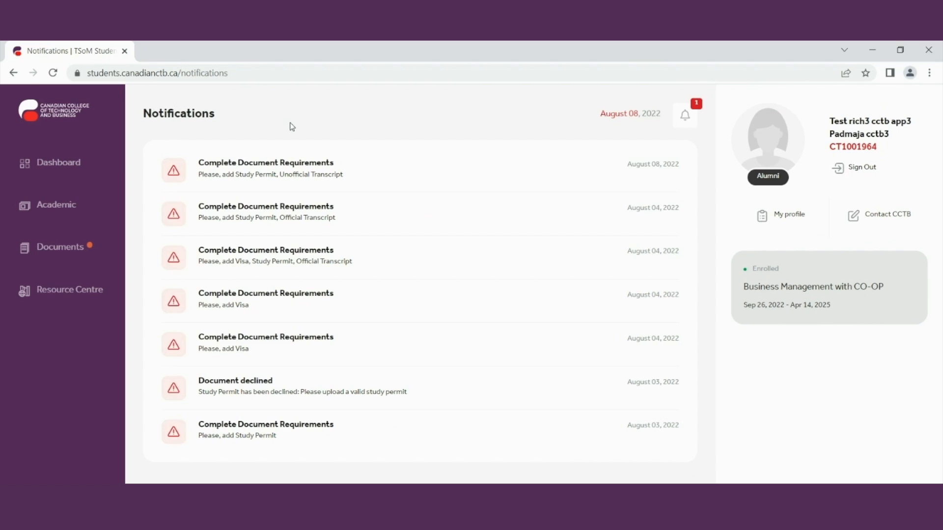
pyautogui.moveTo(295, 356)
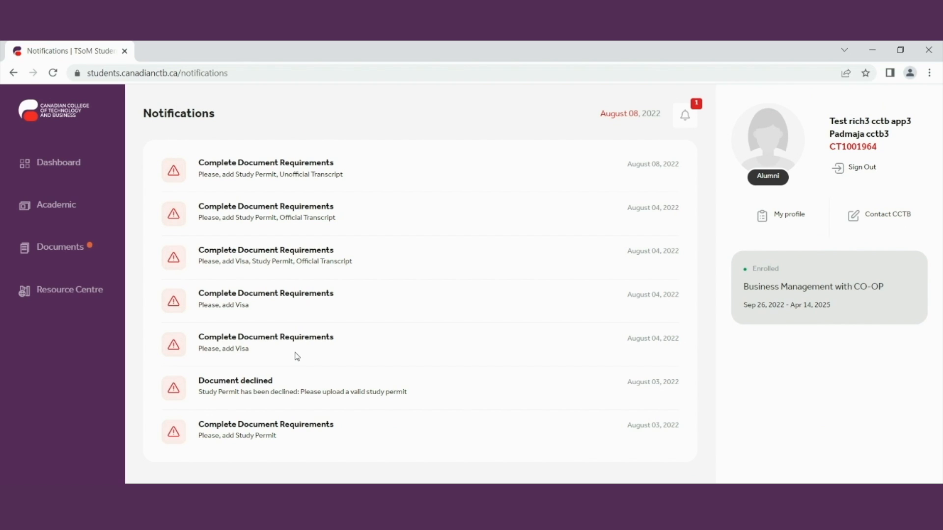
pyautogui.moveTo(359, 220)
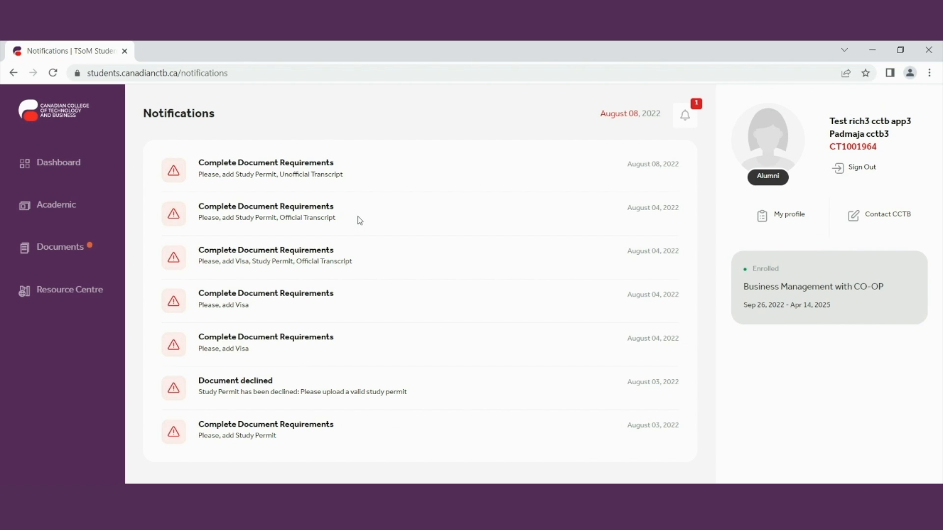
pyautogui.click(58, 162)
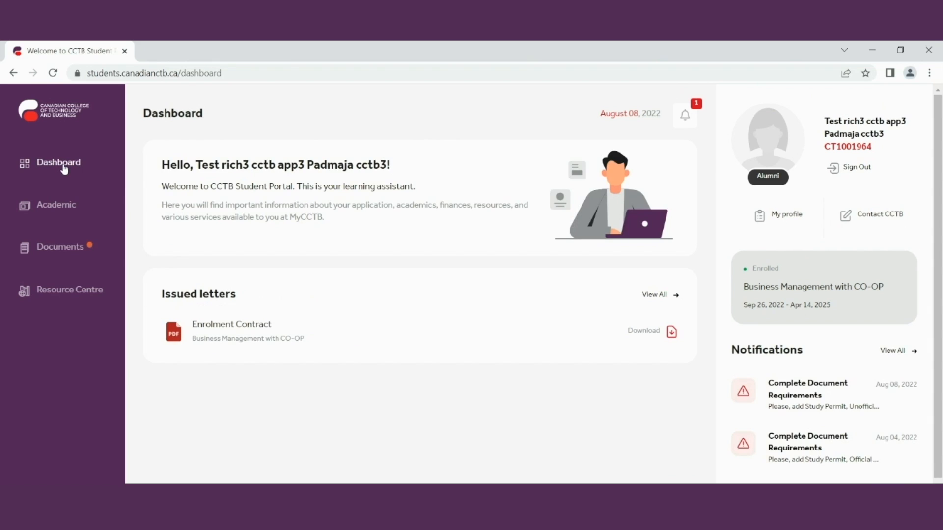
pyautogui.moveTo(183, 217)
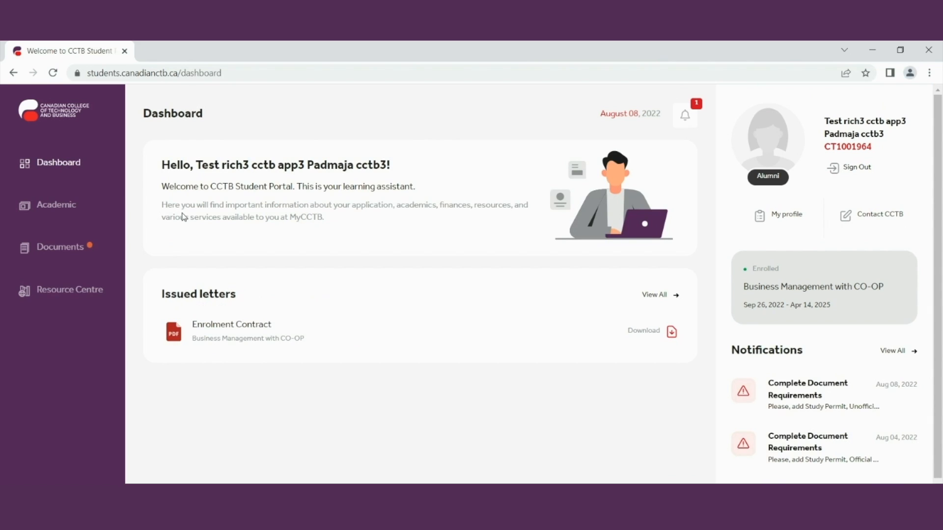
pyautogui.moveTo(665, 196)
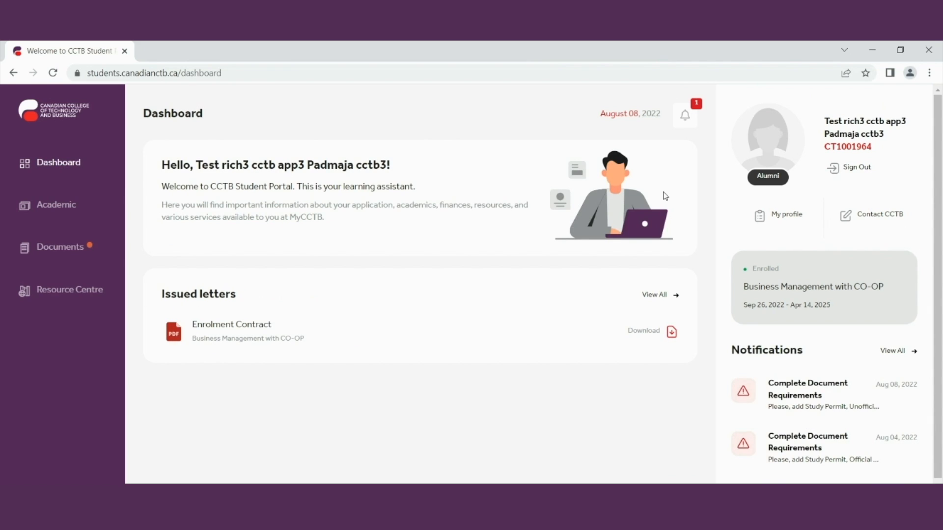
pyautogui.moveTo(684, 114)
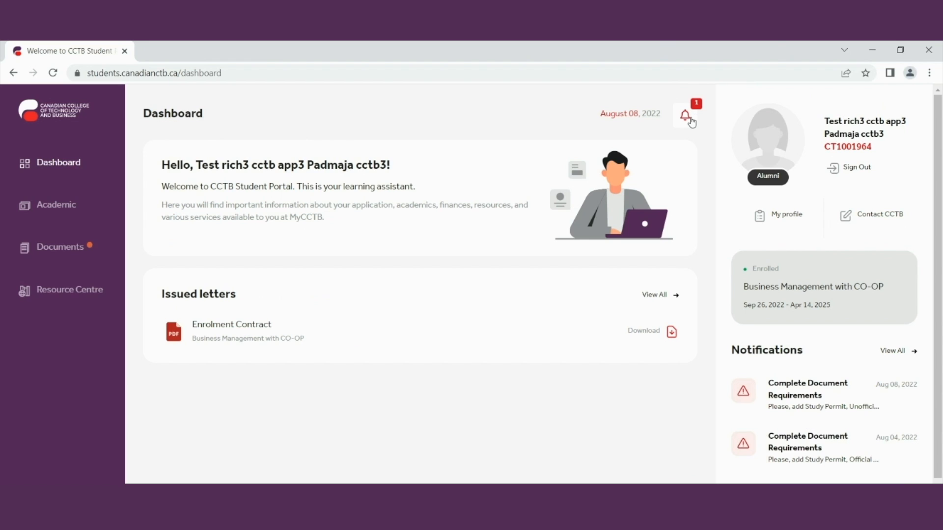
# Step: Check the notification bell alerts, including the declined study permit notice
pyautogui.click(685, 113)
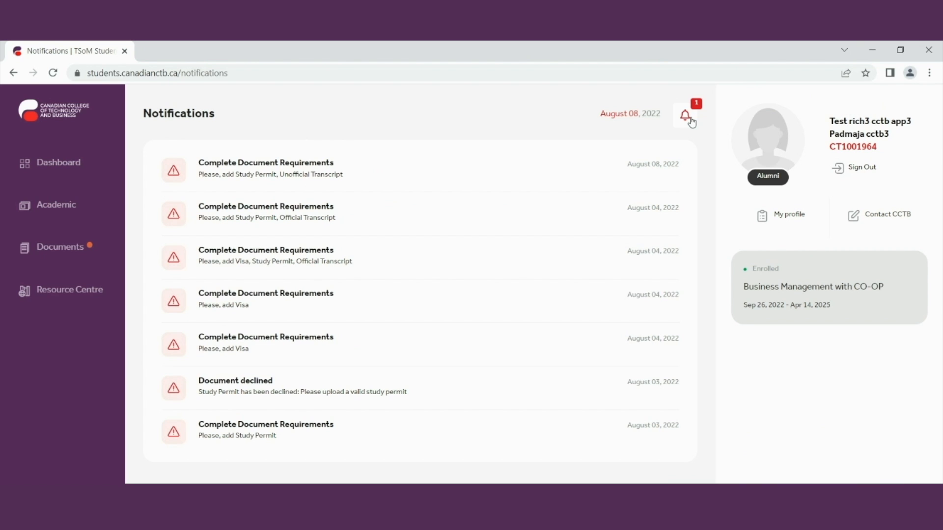
pyautogui.click(55, 205)
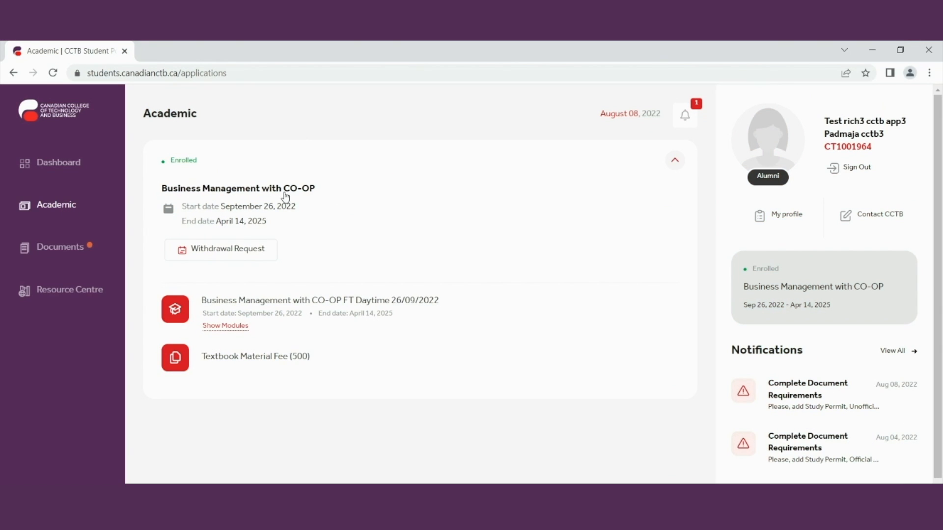
pyautogui.moveTo(203, 214)
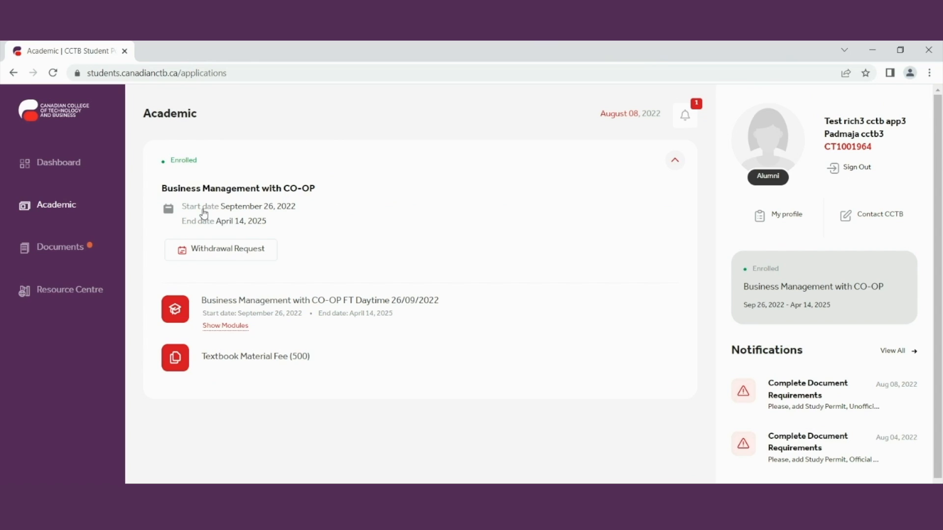
pyautogui.moveTo(197, 225)
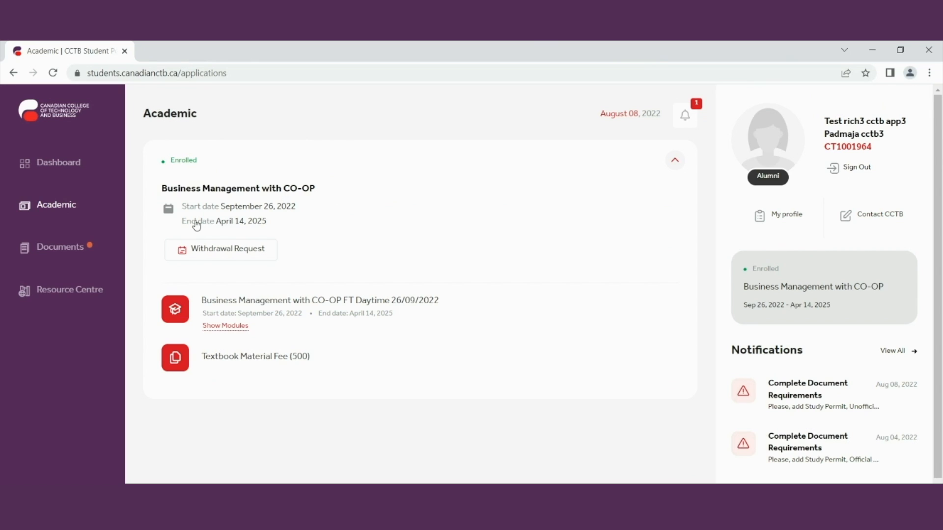
pyautogui.moveTo(223, 347)
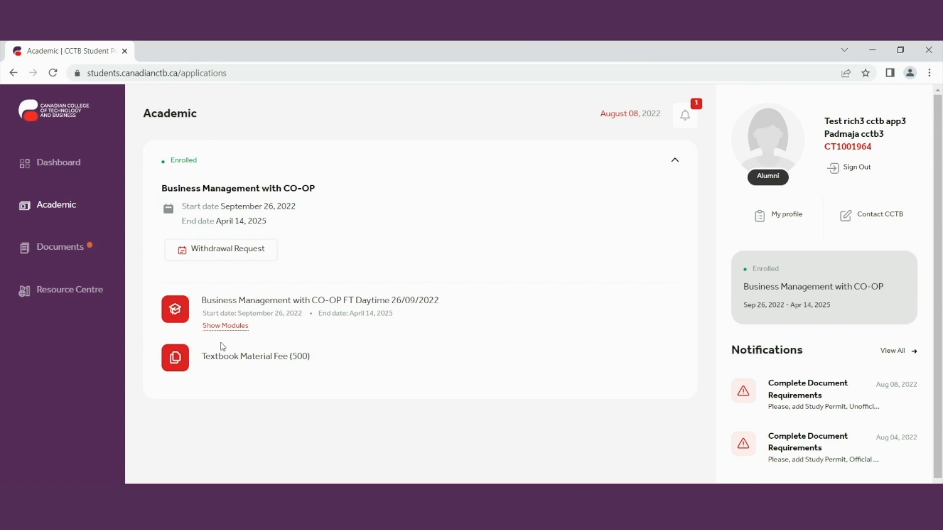
# Step: Show and hide the Business Management with CO-OP module timeline on the Academic page
pyautogui.click(225, 325)
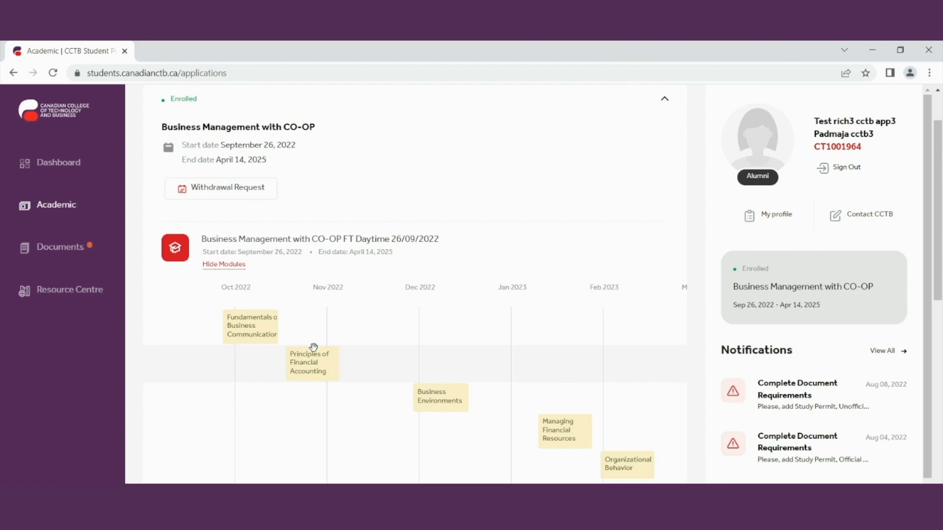
pyautogui.moveTo(440, 397)
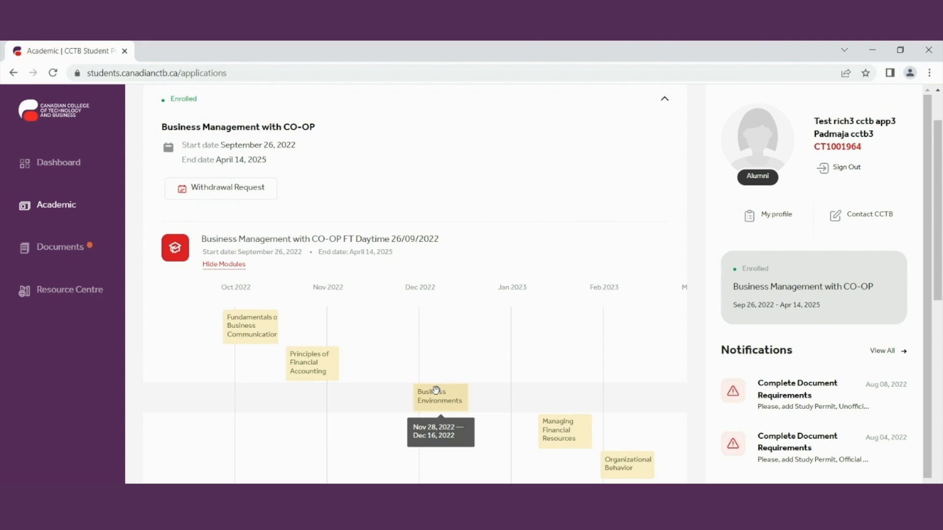
pyautogui.click(223, 264)
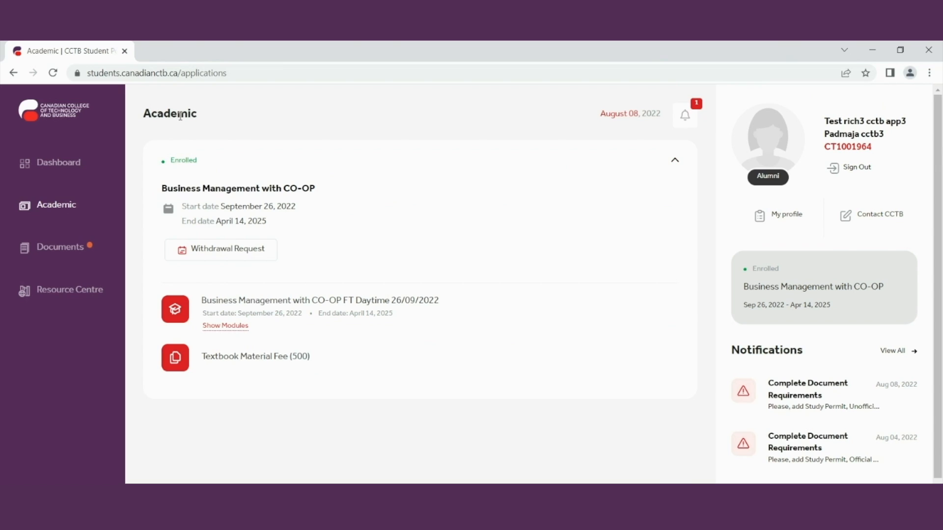
pyautogui.moveTo(220, 249)
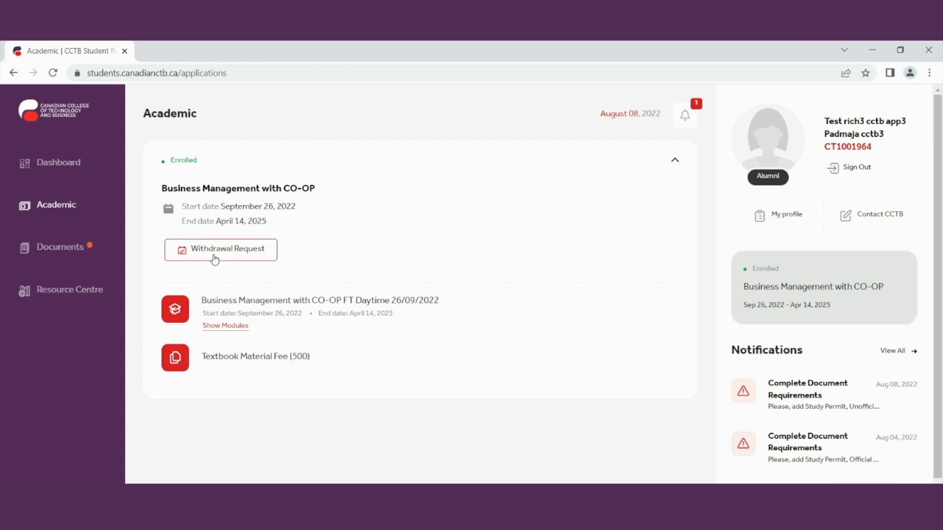
pyautogui.click(220, 249)
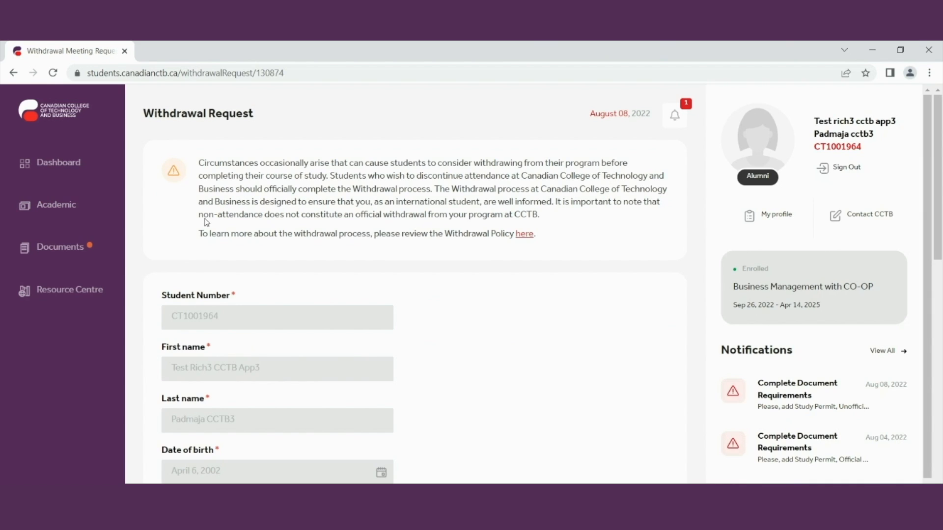
# Step: Select the withdrawal explanation text, then scroll the form down to the acknowledgement checkboxes
pyautogui.moveTo(198, 163); pyautogui.dragTo(324, 176)
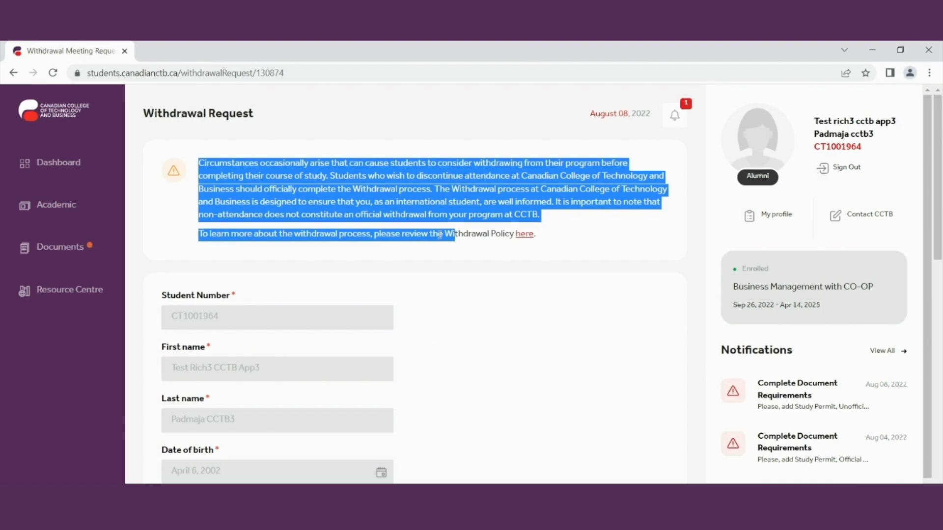
pyautogui.click(227, 202)
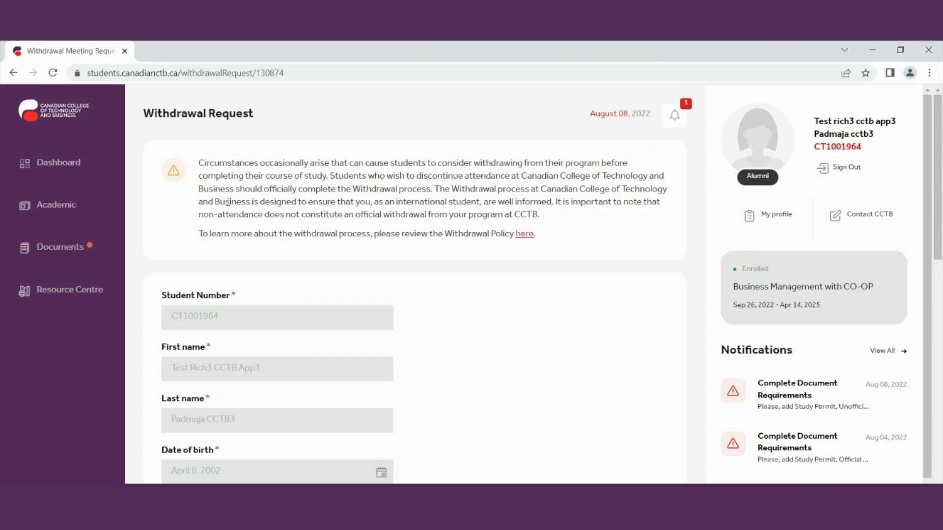
pyautogui.scroll(-3)
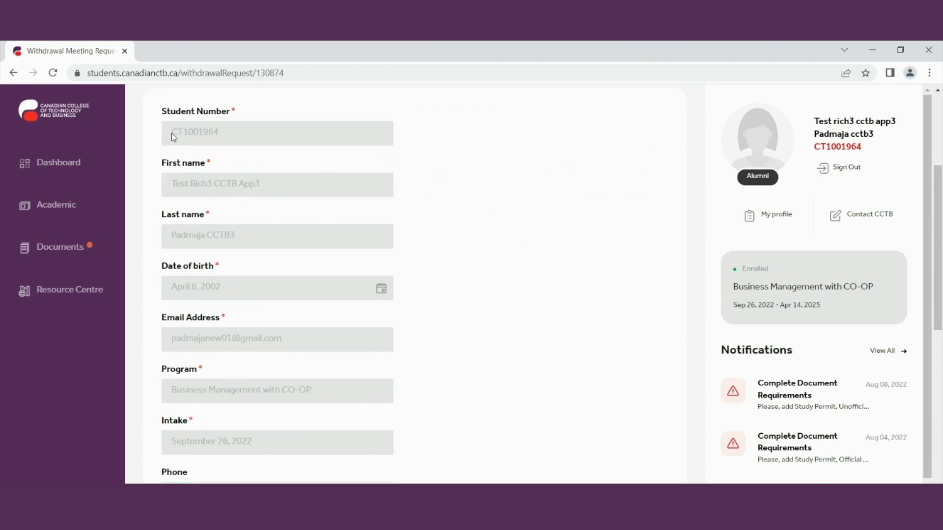
pyautogui.moveTo(297, 340)
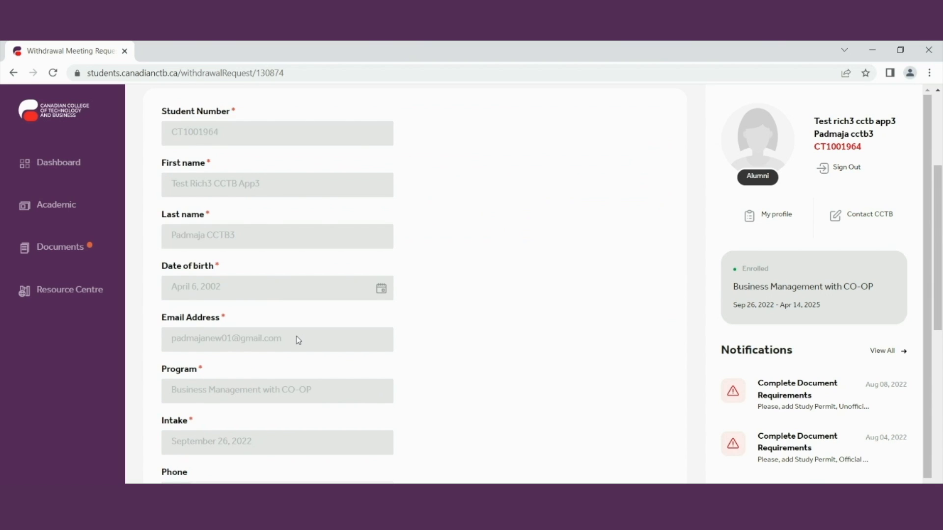
pyautogui.scroll(-3)
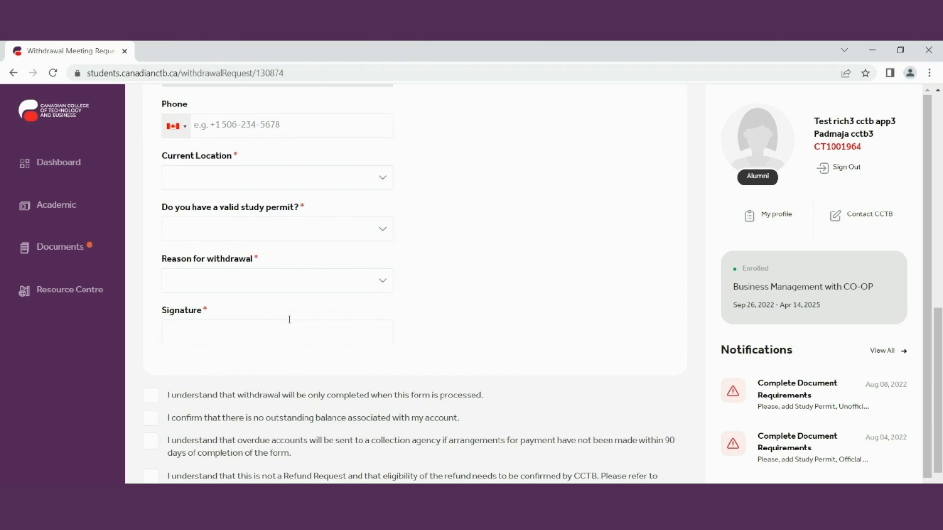
pyautogui.moveTo(319, 292)
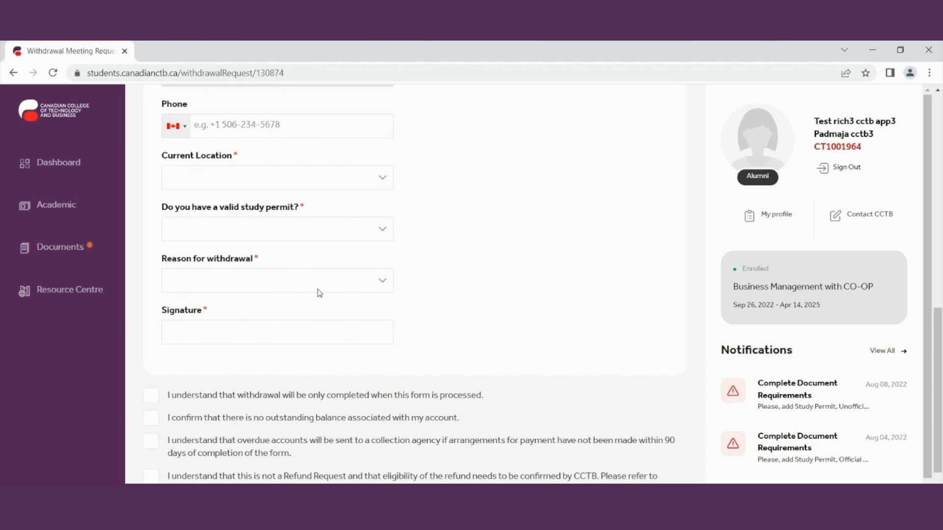
pyautogui.scroll(-3)
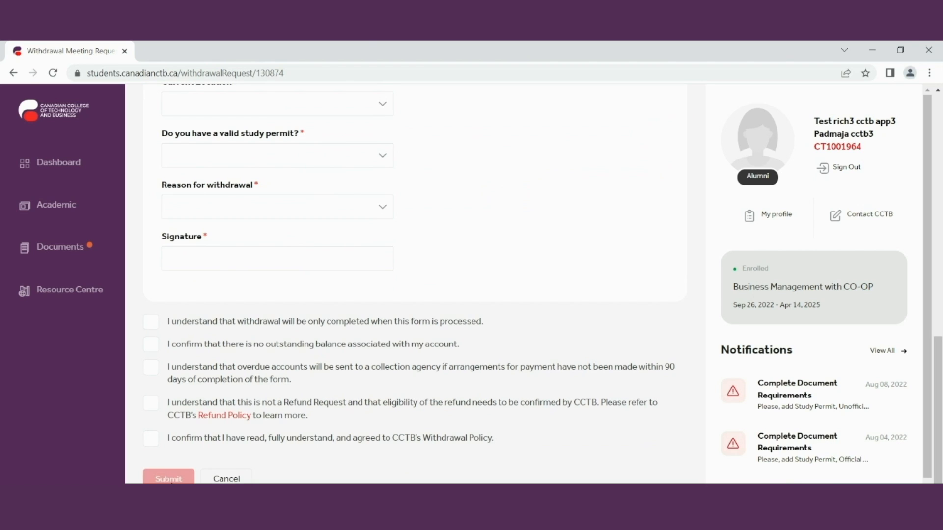
pyautogui.moveTo(233, 175)
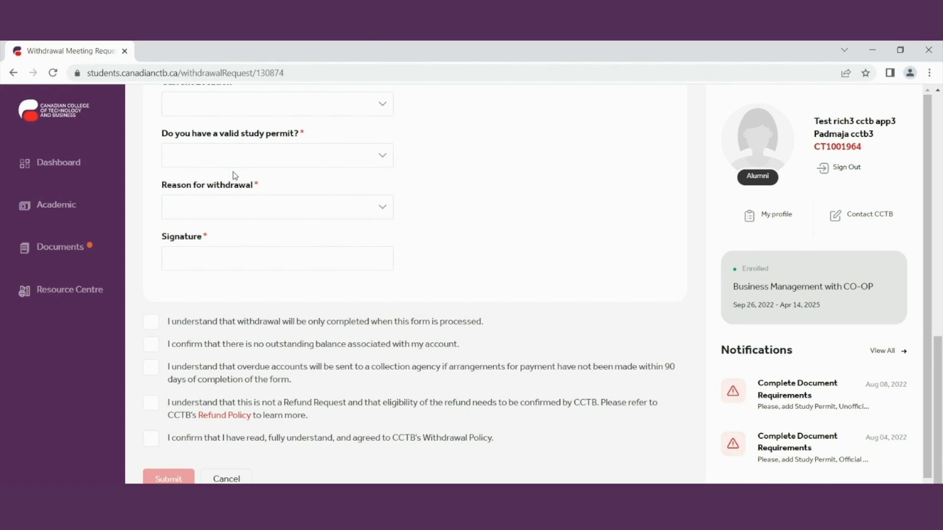
pyautogui.moveTo(69, 248)
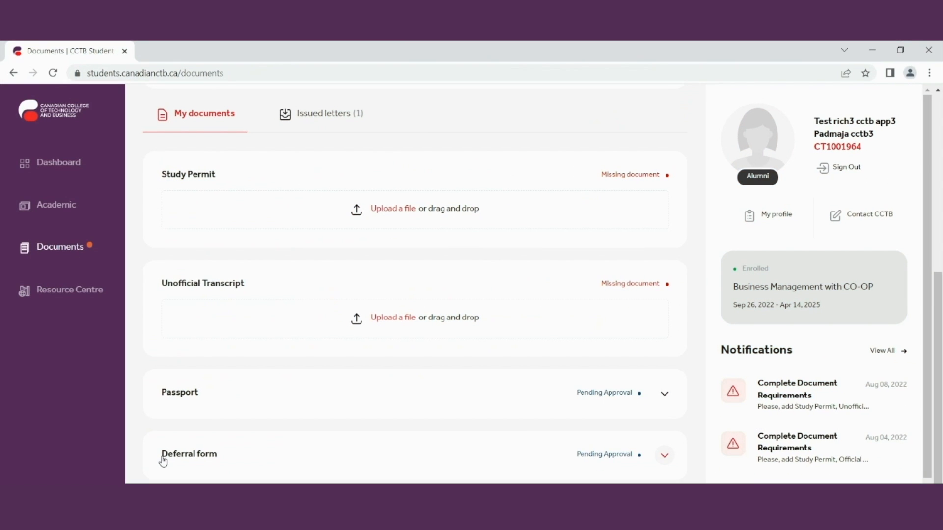
pyautogui.moveTo(231, 468)
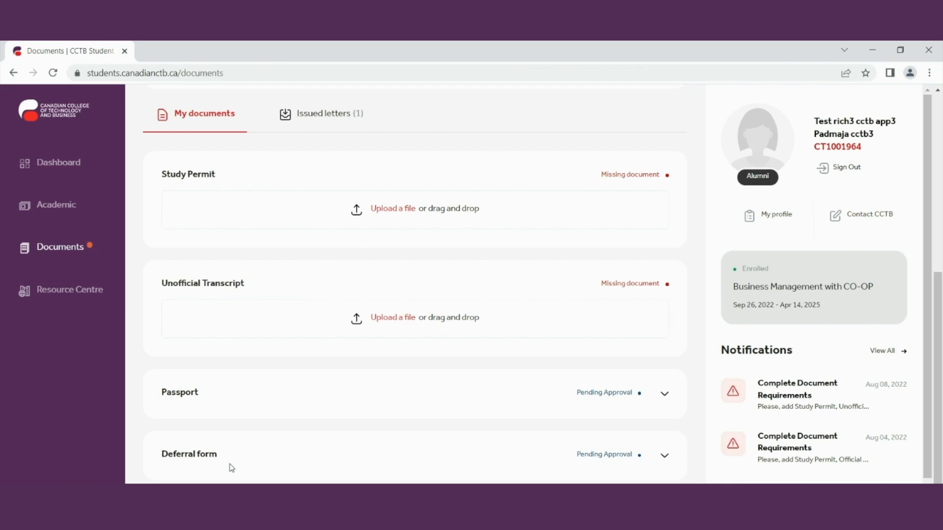
pyautogui.moveTo(639, 463)
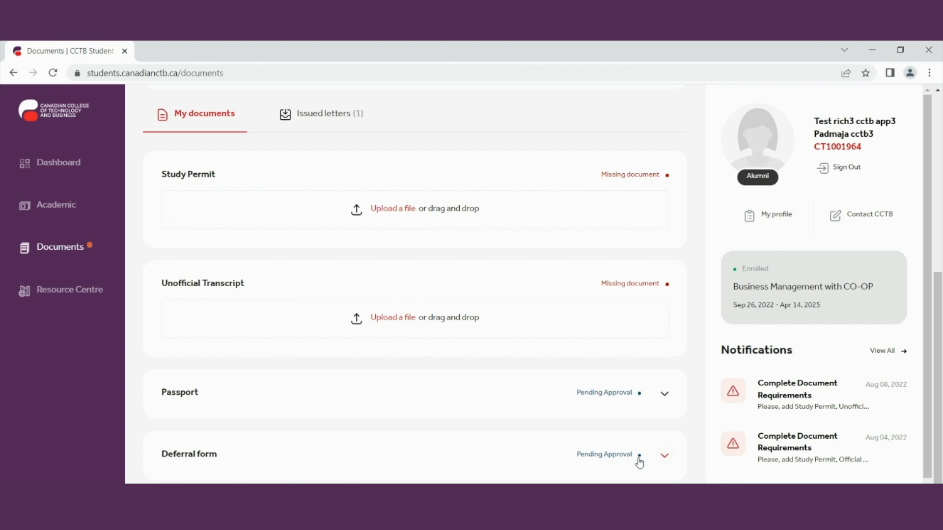
# Step: Expand the Deferral form entry to view its pending PDF, then go to Academic
pyautogui.click(663, 455)
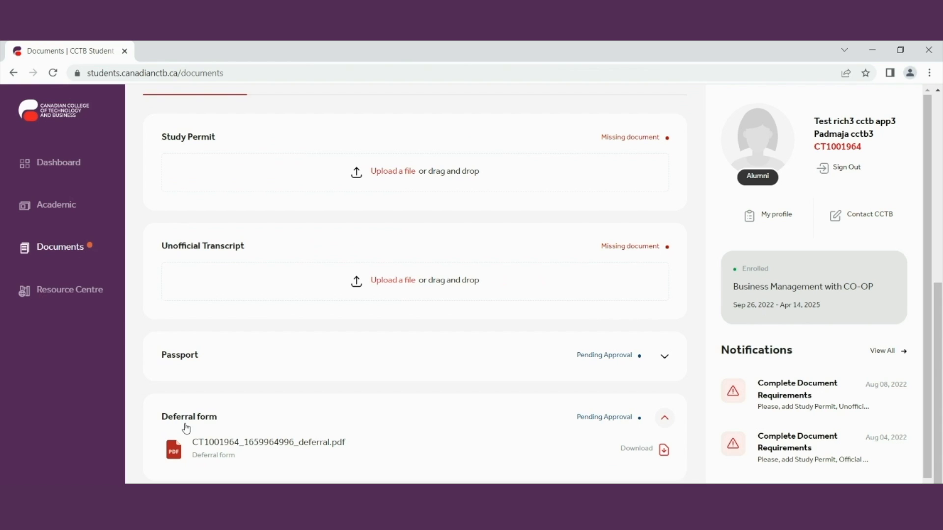
pyautogui.moveTo(639, 465)
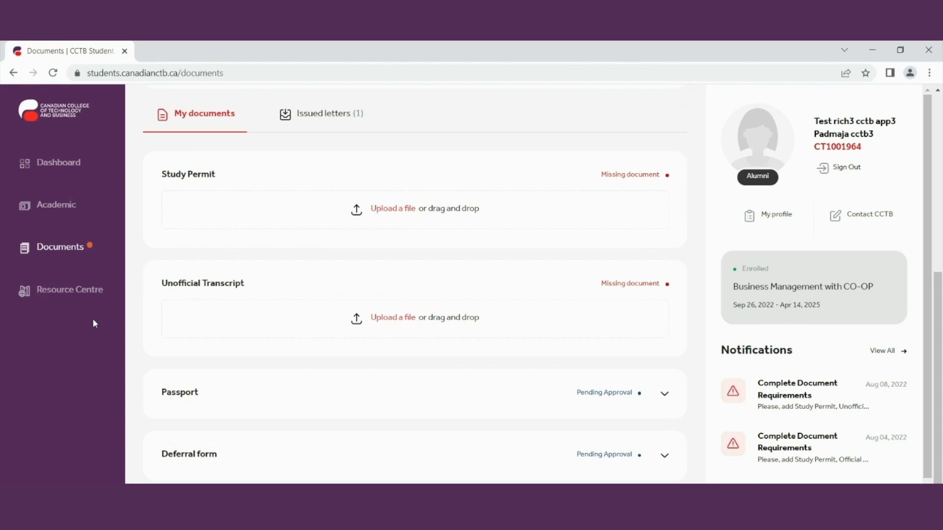
pyautogui.click(56, 205)
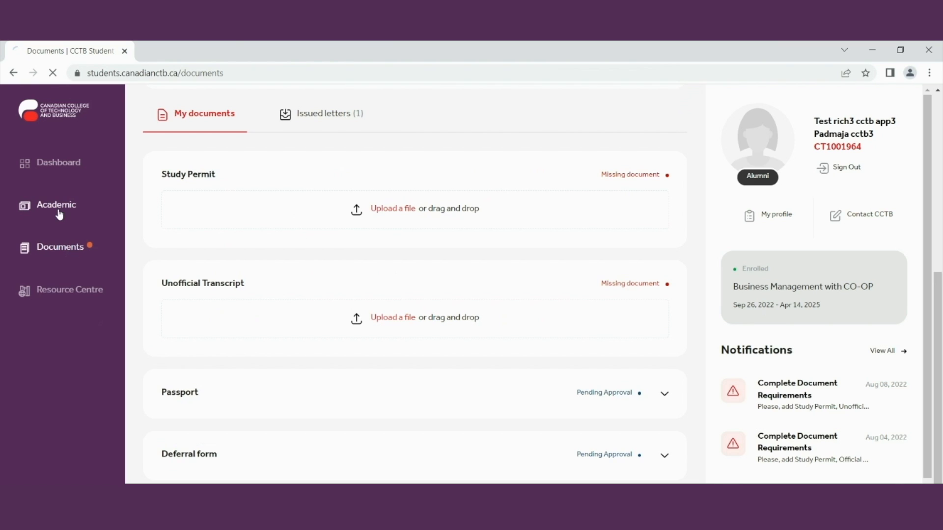
pyautogui.click(55, 204)
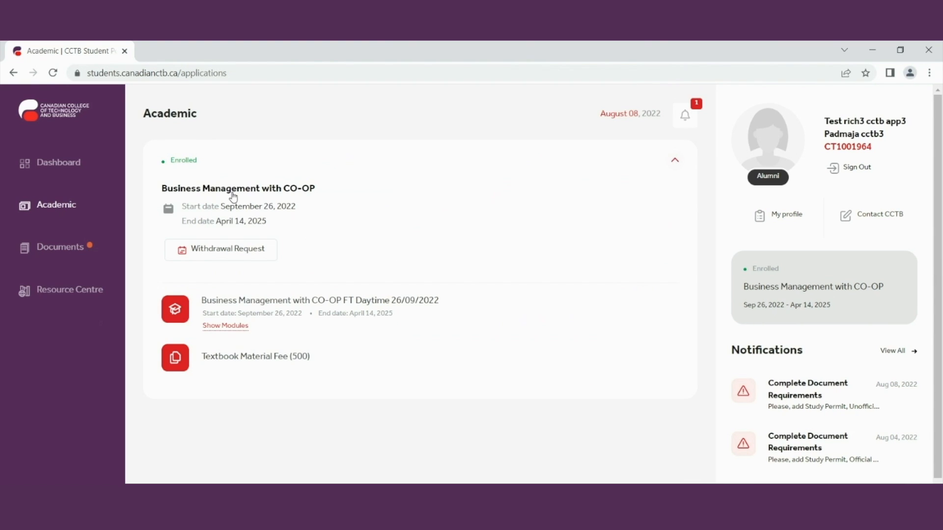
pyautogui.click(60, 247)
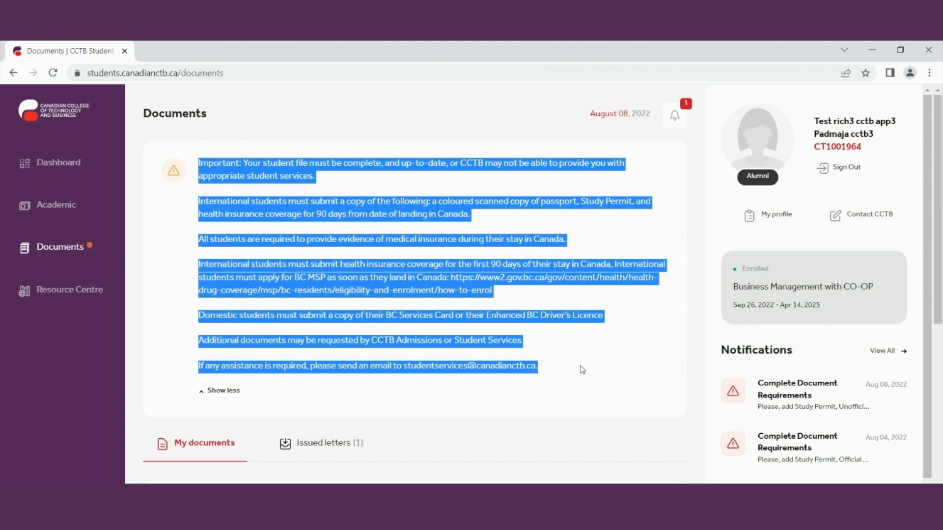
pyautogui.click(303, 163)
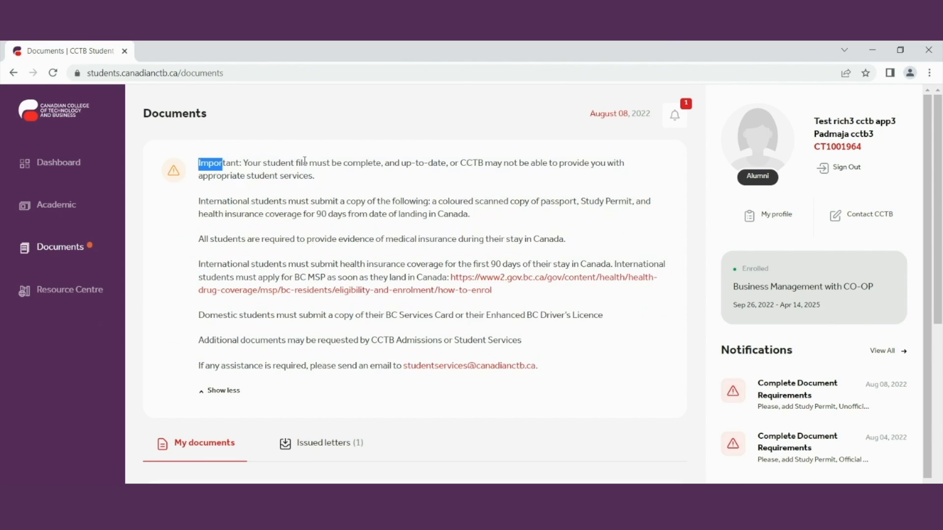
pyautogui.scroll(-3)
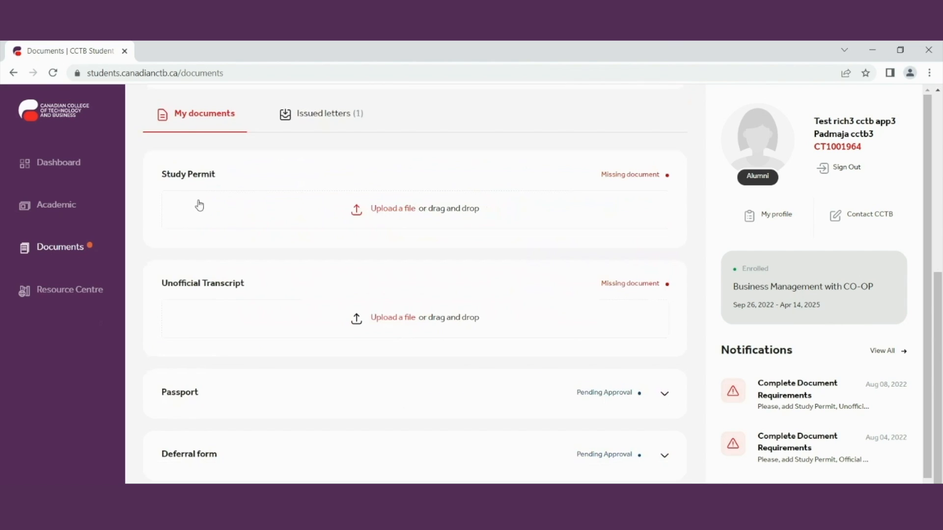
pyautogui.moveTo(205, 185)
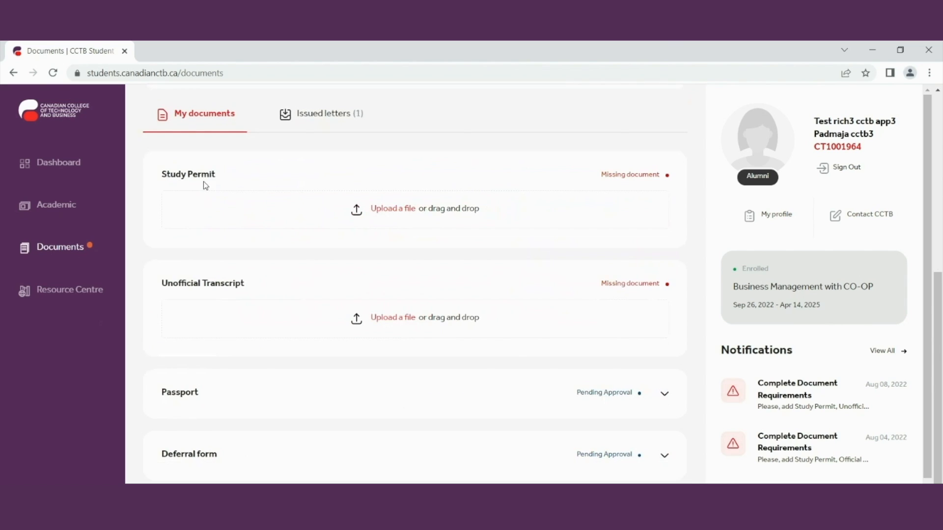
pyautogui.moveTo(636, 184)
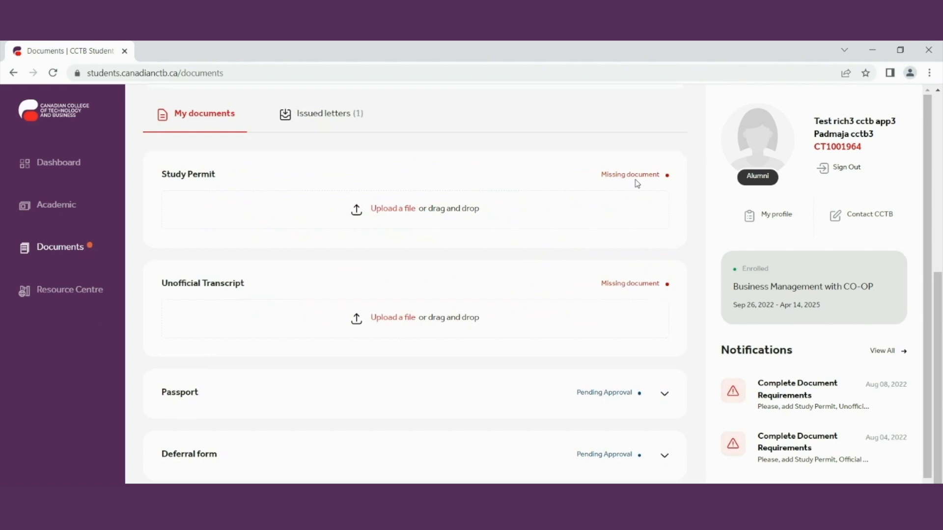
pyautogui.moveTo(544, 399)
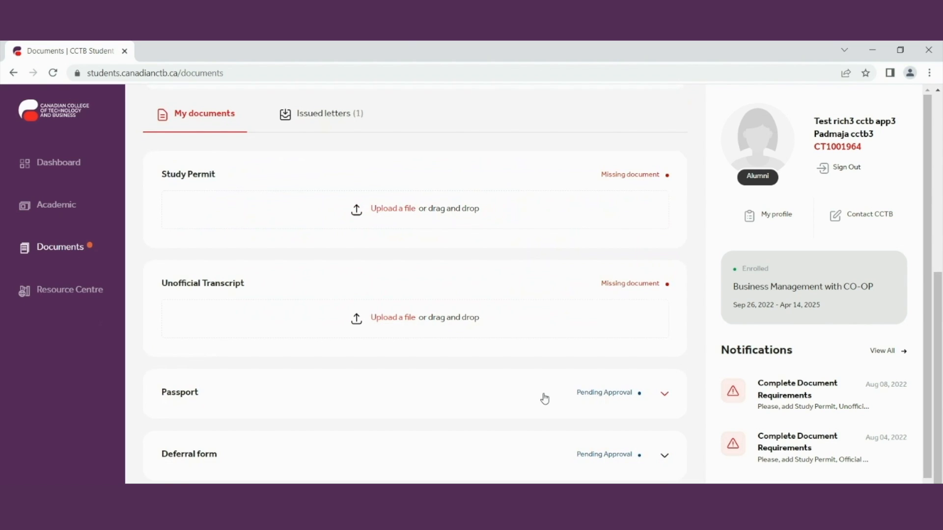
# Step: Expand and collapse Passport, then expand the Deferral form to show its pending PDF
pyautogui.click(664, 394)
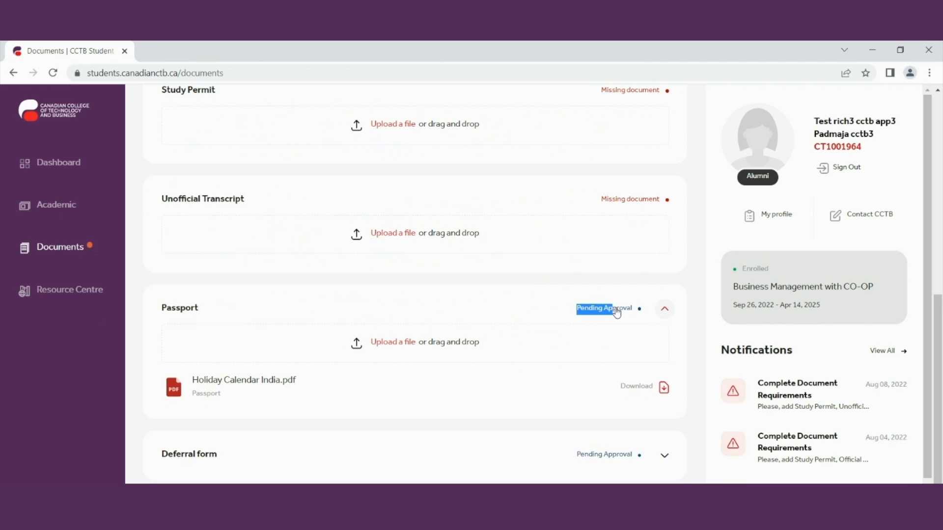
pyautogui.click(664, 309)
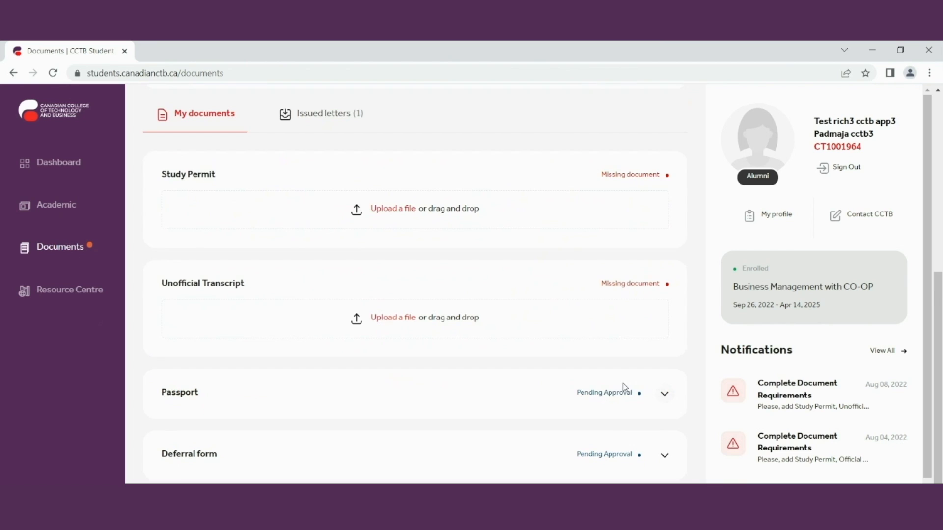
pyautogui.click(664, 392)
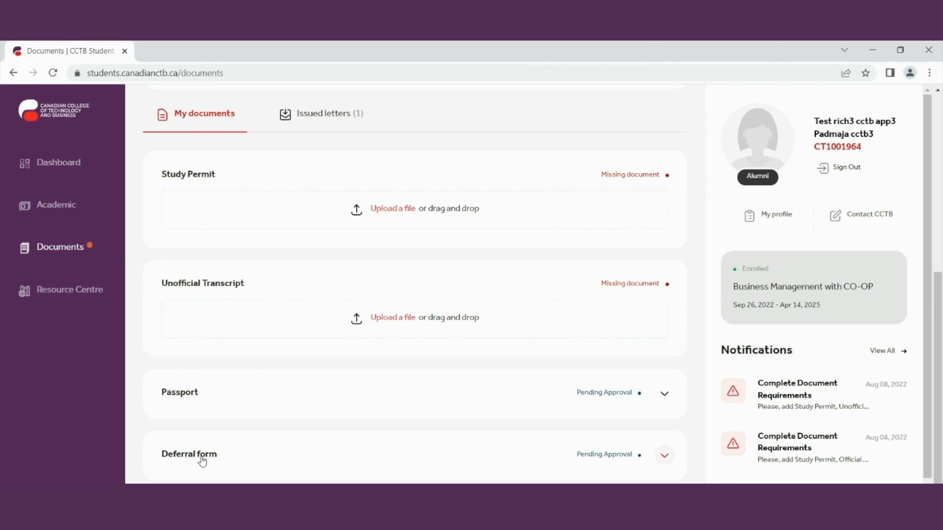
pyautogui.moveTo(499, 456)
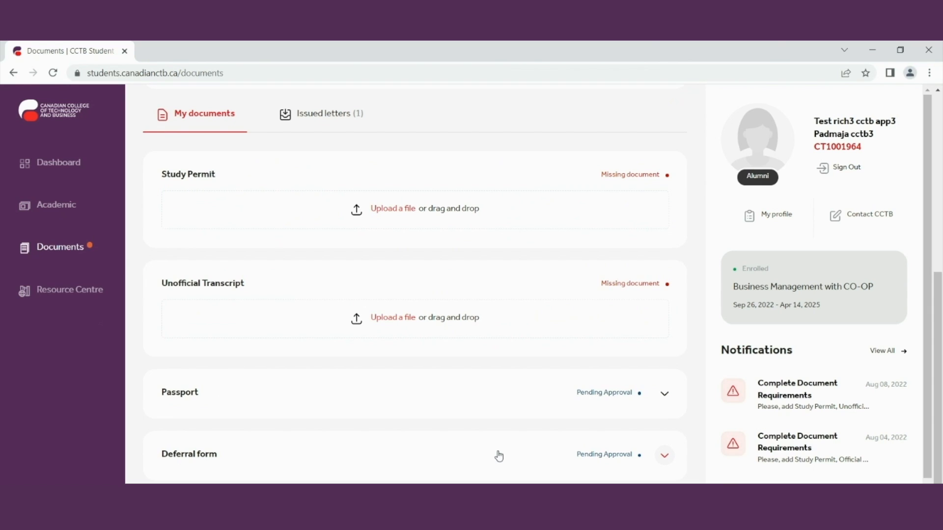
pyautogui.click(664, 454)
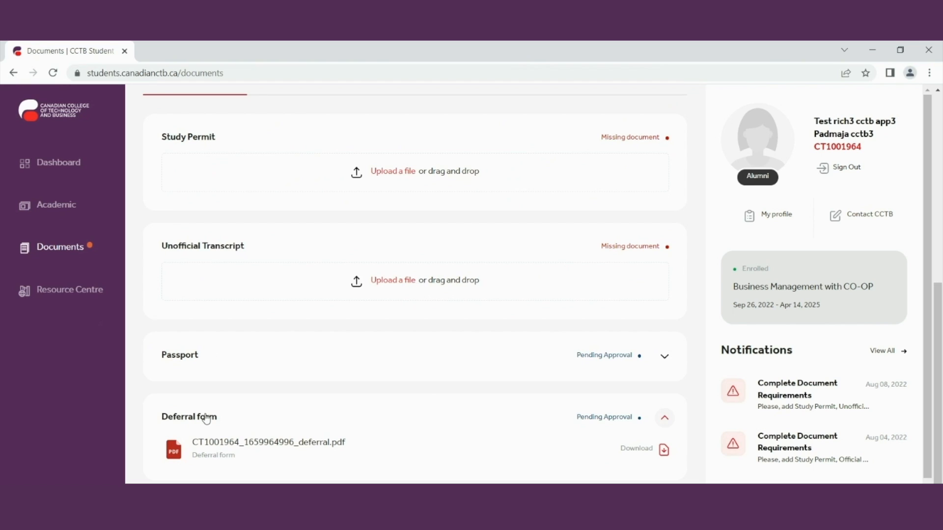
pyautogui.moveTo(169, 431)
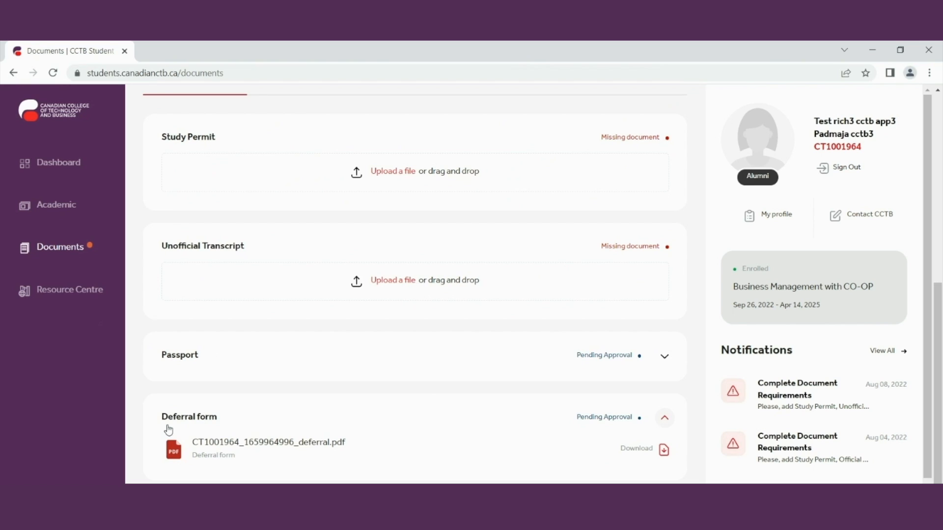
# Step: View the Issued letters tab with the Business Management CO-OP Enrolment Contract, then open the Resource Centre
pyautogui.scroll(3)
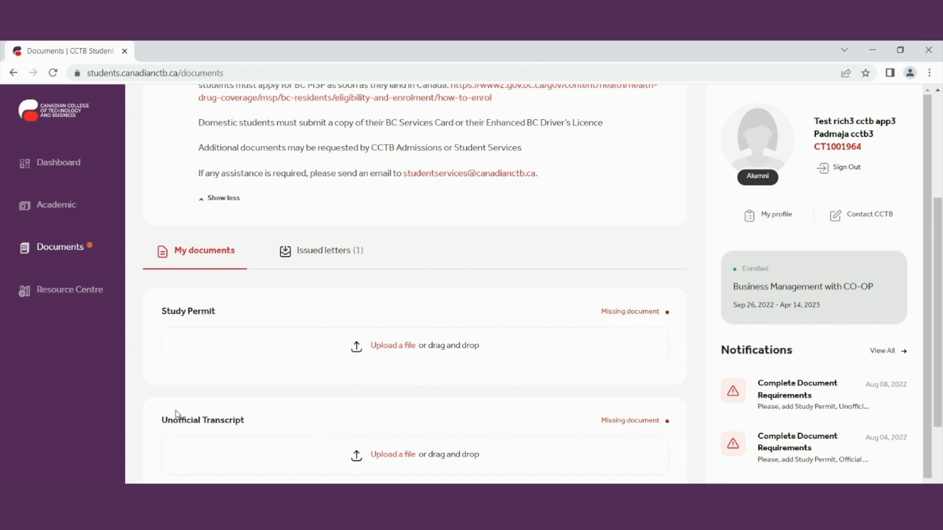
pyautogui.scroll(3)
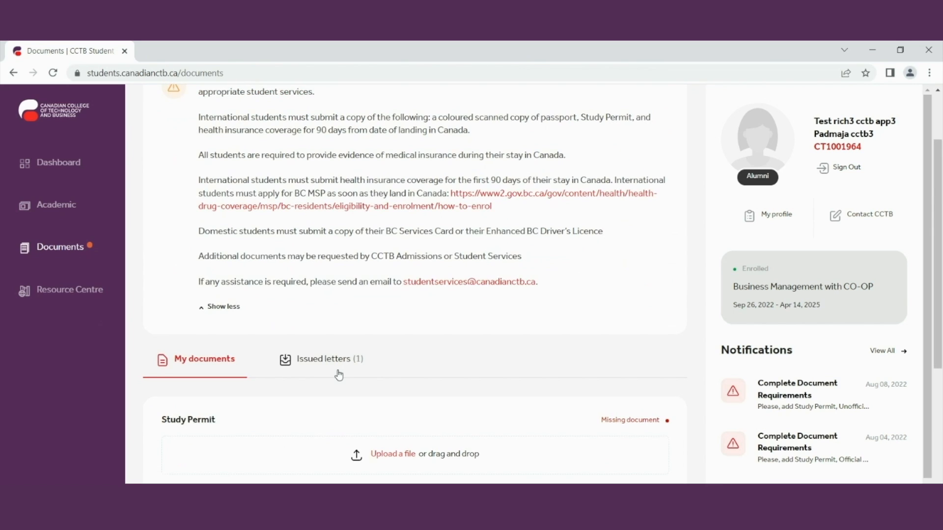
pyautogui.click(323, 359)
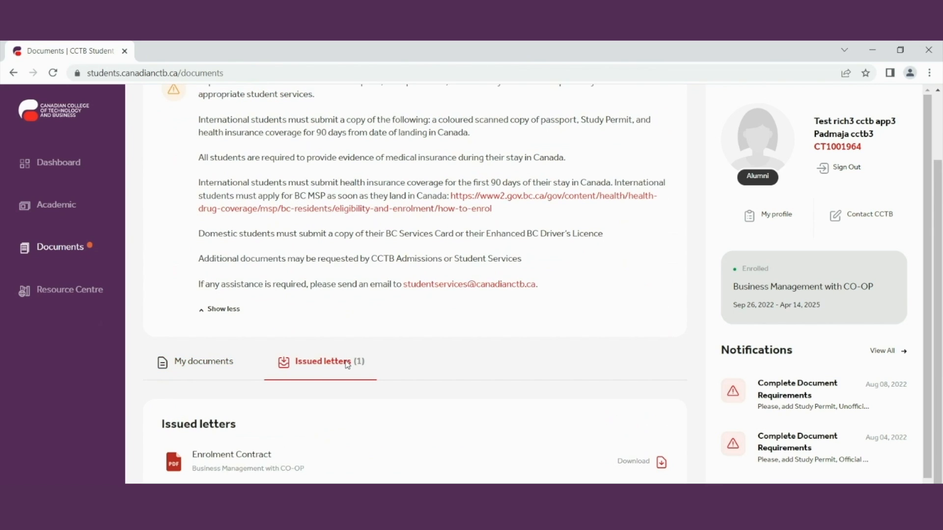
pyautogui.moveTo(338, 378)
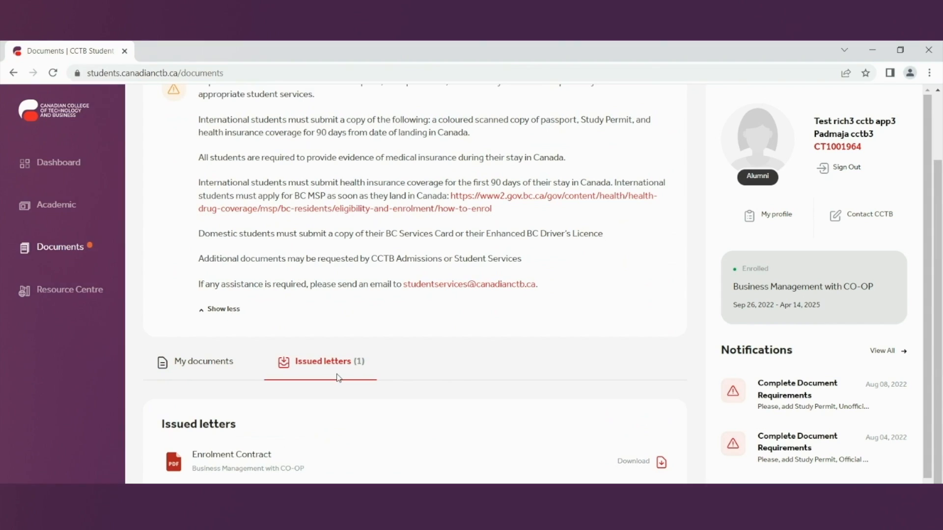
pyautogui.click(70, 290)
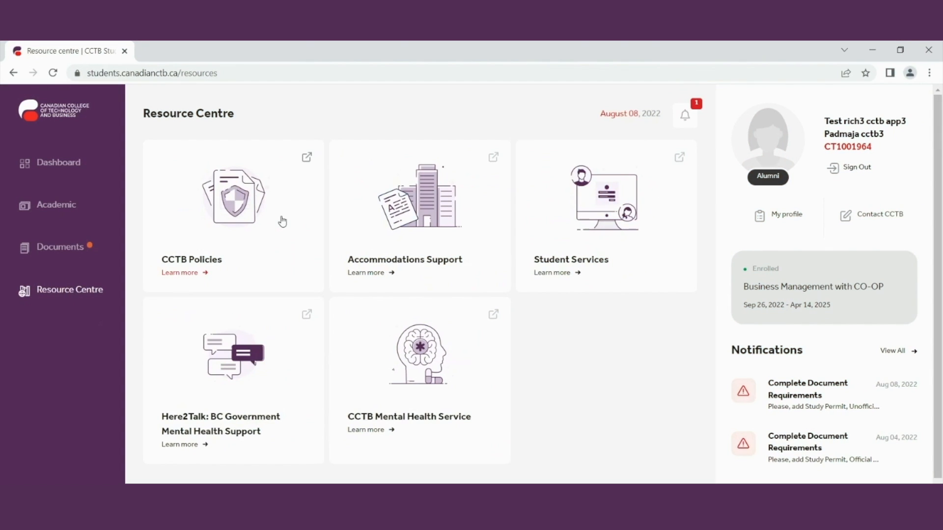
pyautogui.moveTo(188, 239)
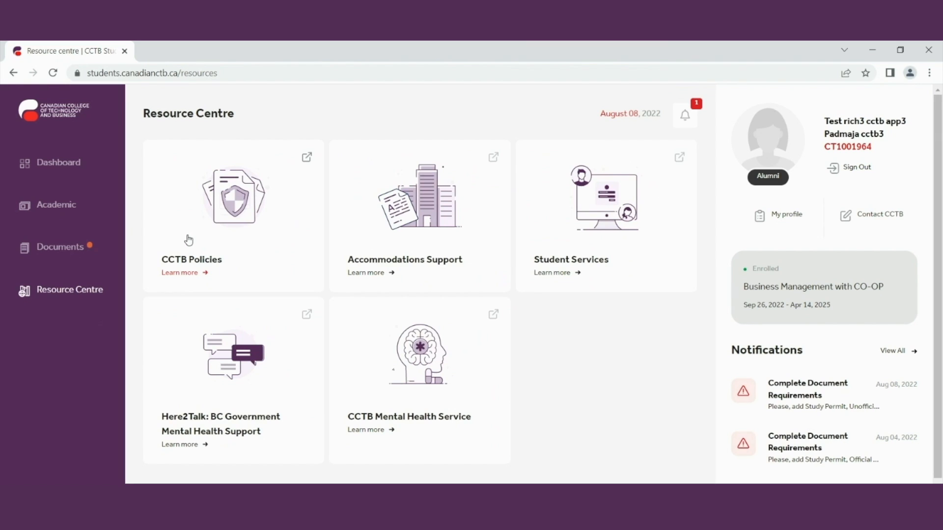
pyautogui.moveTo(219, 264)
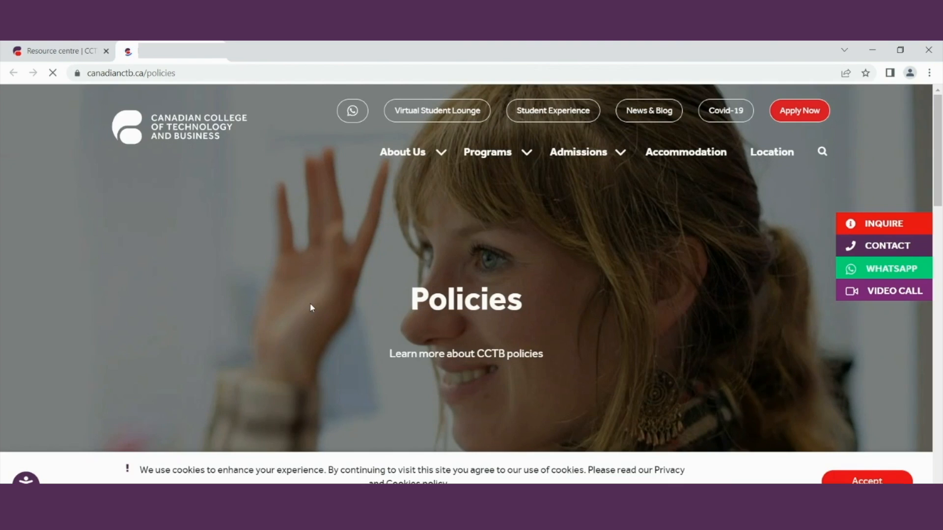
# Step: Scroll the CCTB Policies page through the list from Admission Requirements to Academic Standing
pyautogui.scroll(-3)
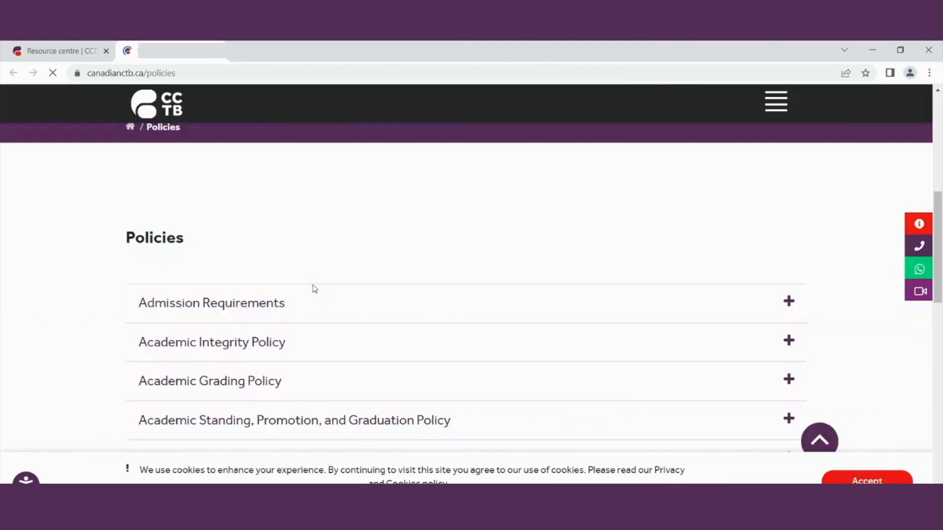
pyautogui.scroll(-3)
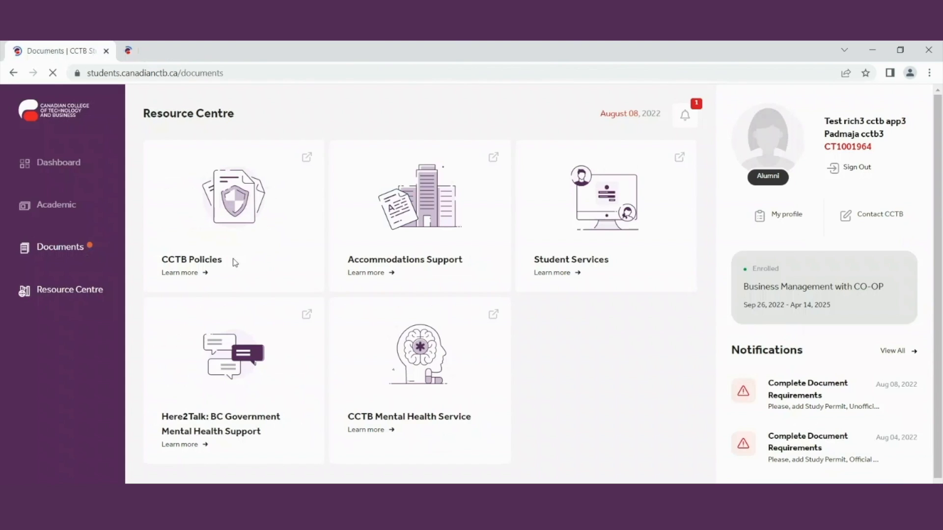
# Step: Return to the Documents page, then go back to the Dashboard
pyautogui.click(59, 246)
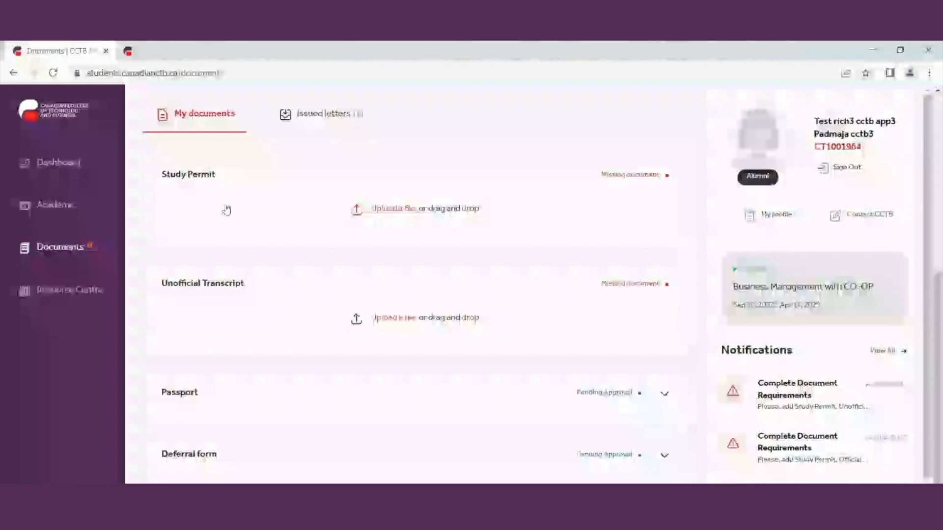
pyautogui.moveTo(310, 319)
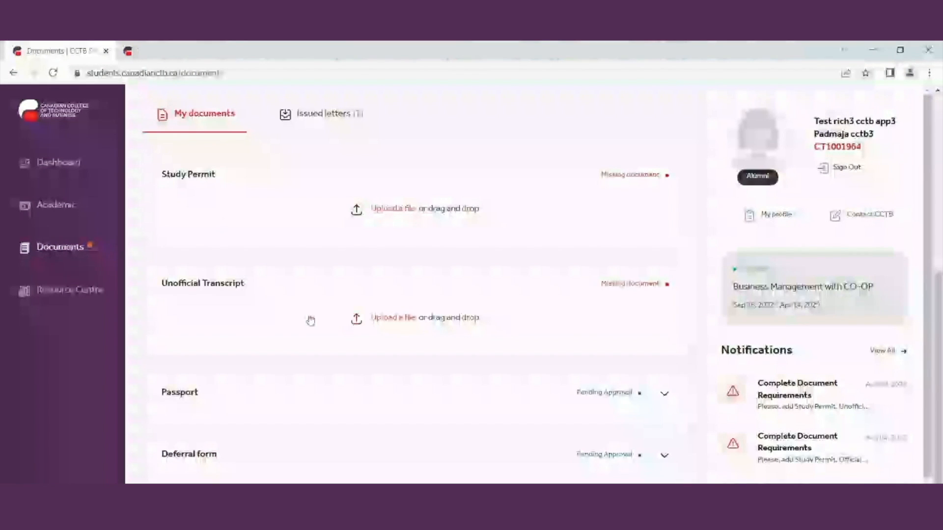
pyautogui.click(58, 162)
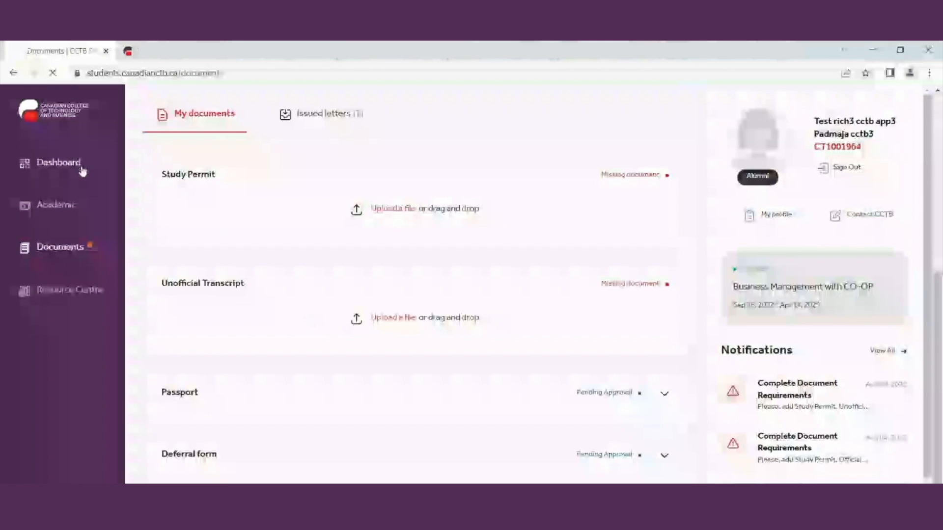
pyautogui.click(59, 163)
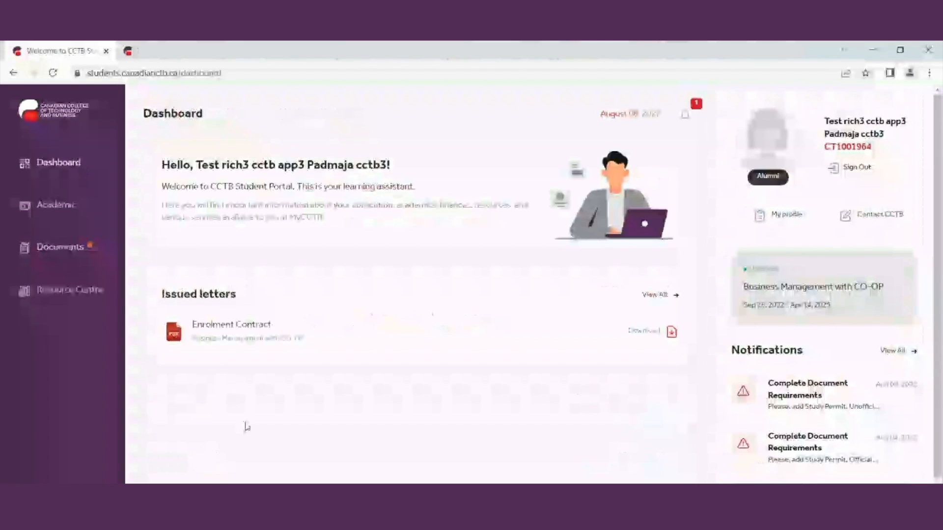
# Step: Revisit Documents to expand the full requirements notice, then return to the Dashboard
pyautogui.click(60, 247)
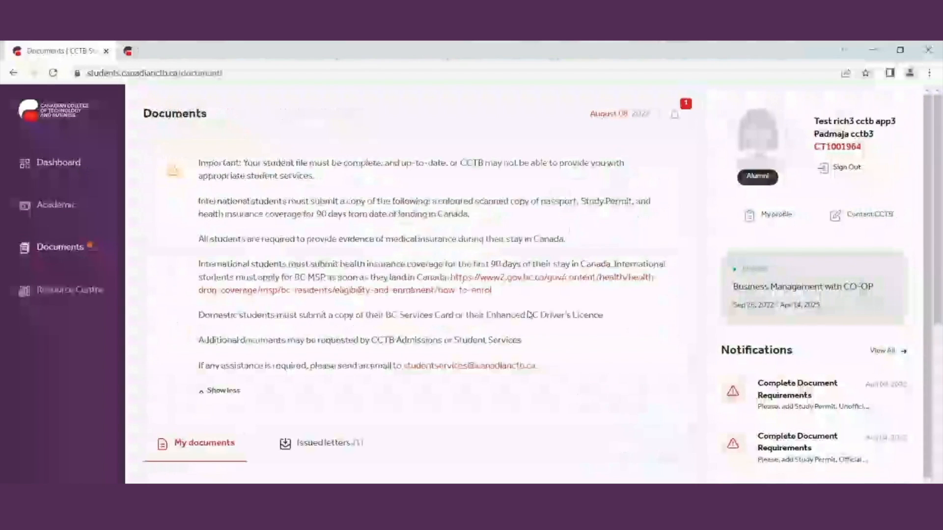
pyautogui.doubleClick(472, 367)
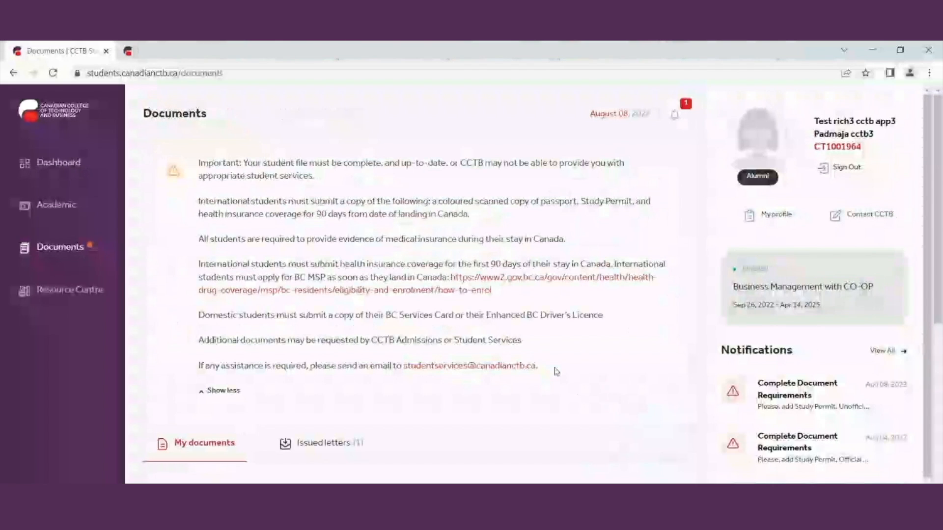
pyautogui.click(58, 162)
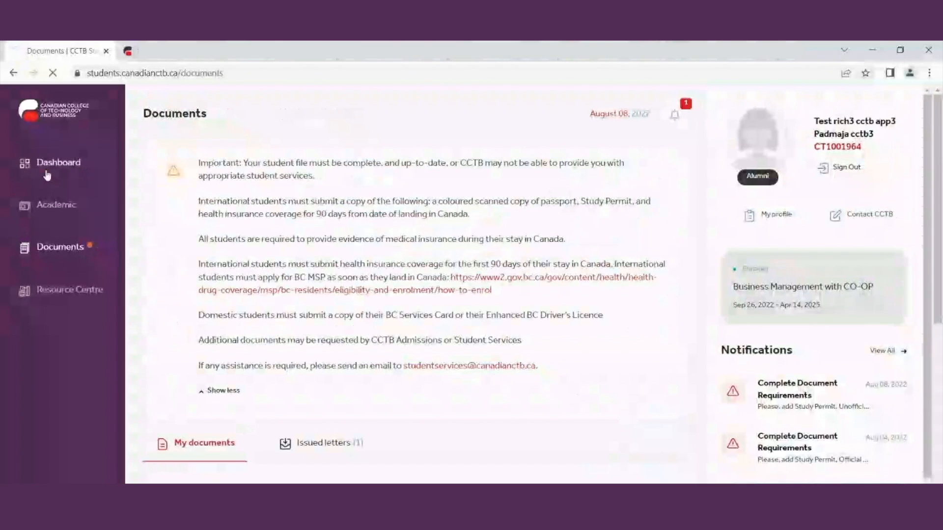
pyautogui.click(57, 163)
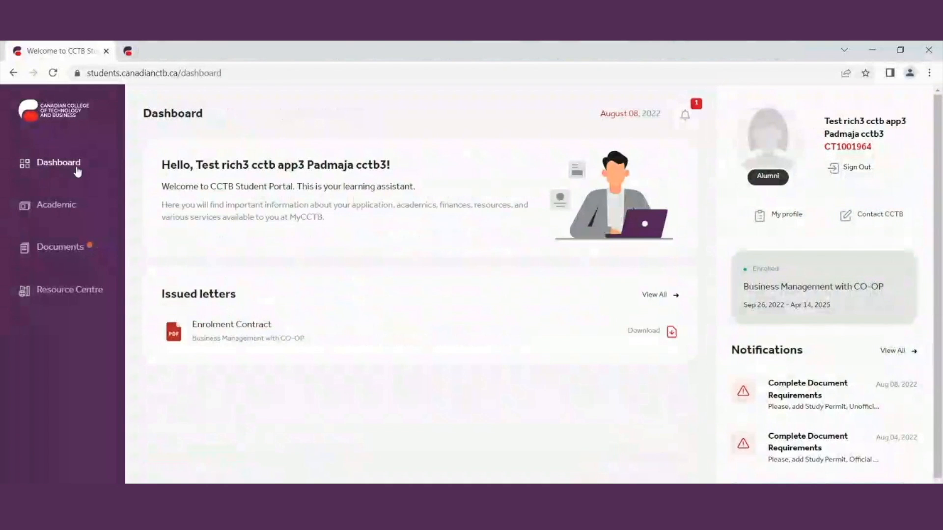
pyautogui.moveTo(329, 105)
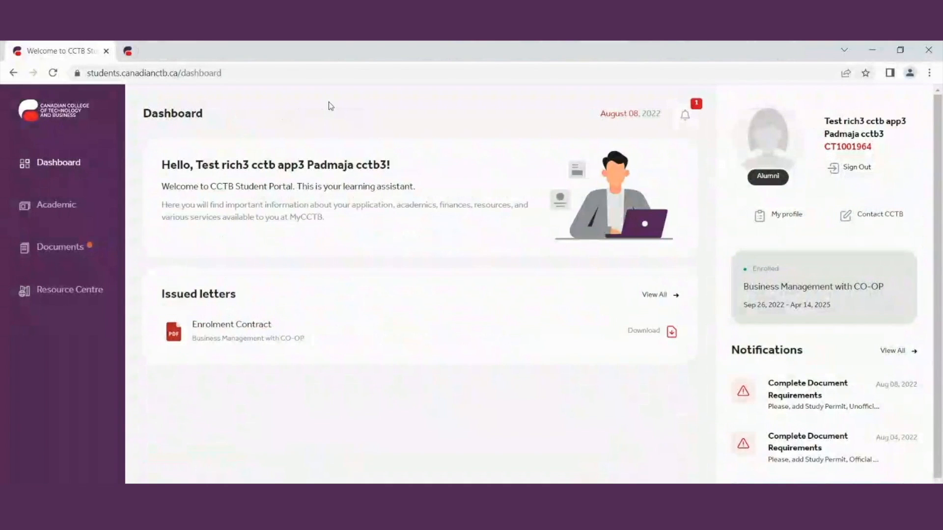